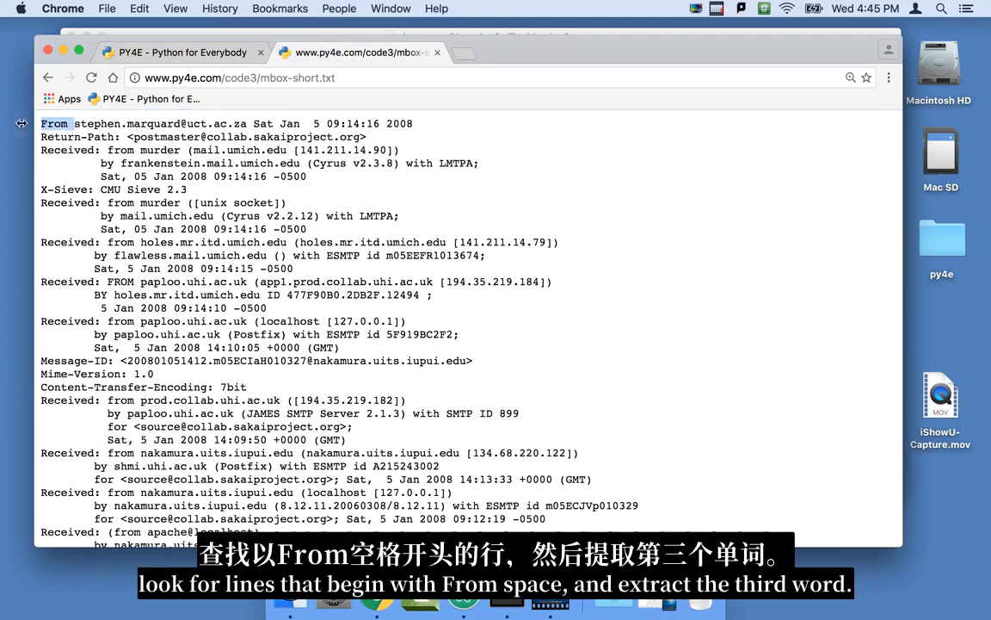
mouse_move(283, 126)
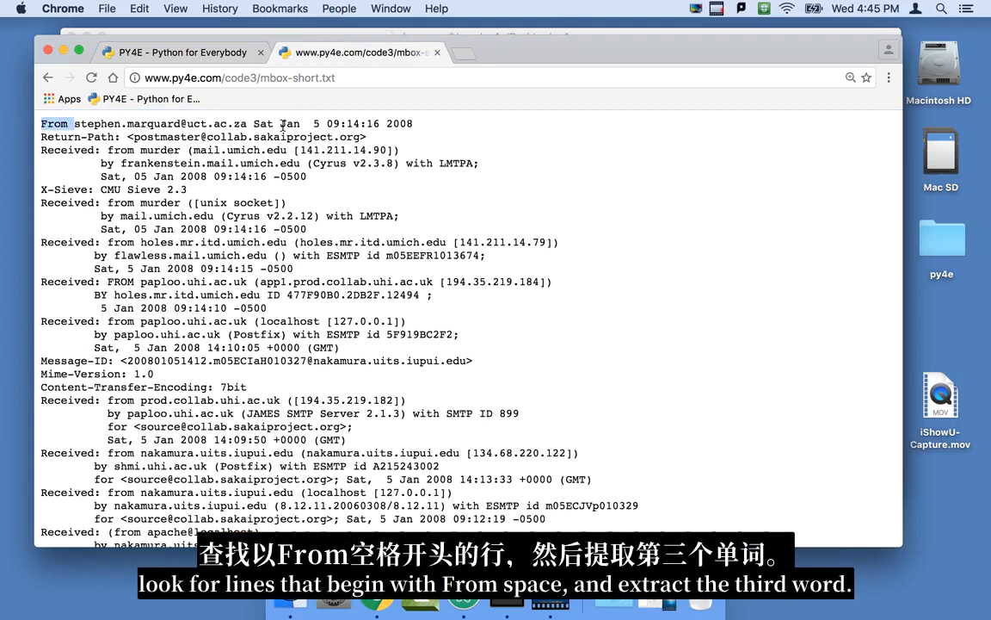
- Open Terminal and change into the Desktop/py4e/ex_08 folder
double_click(263, 123)
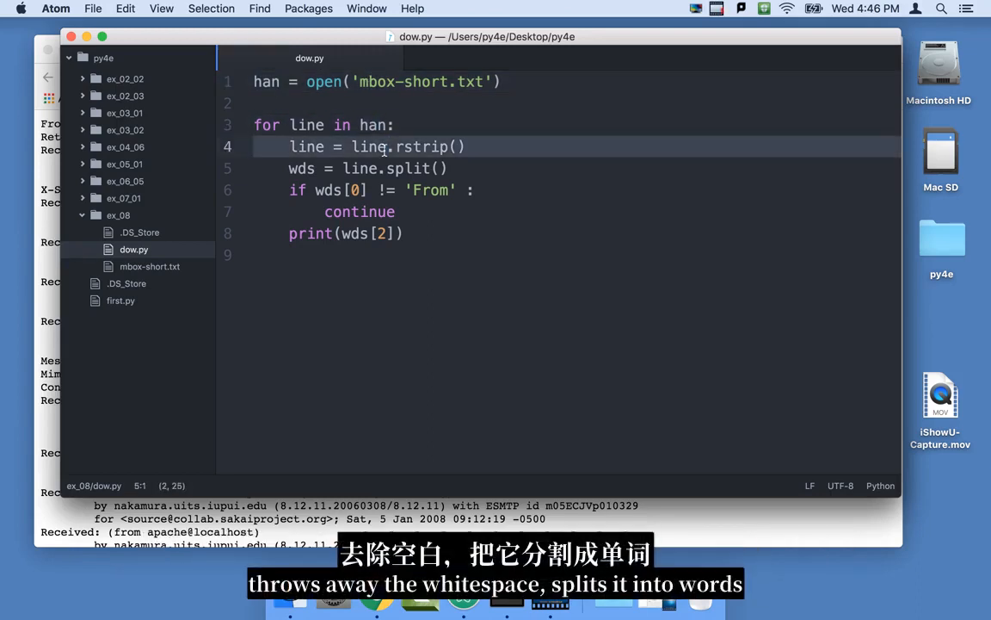
left_click(413, 168)
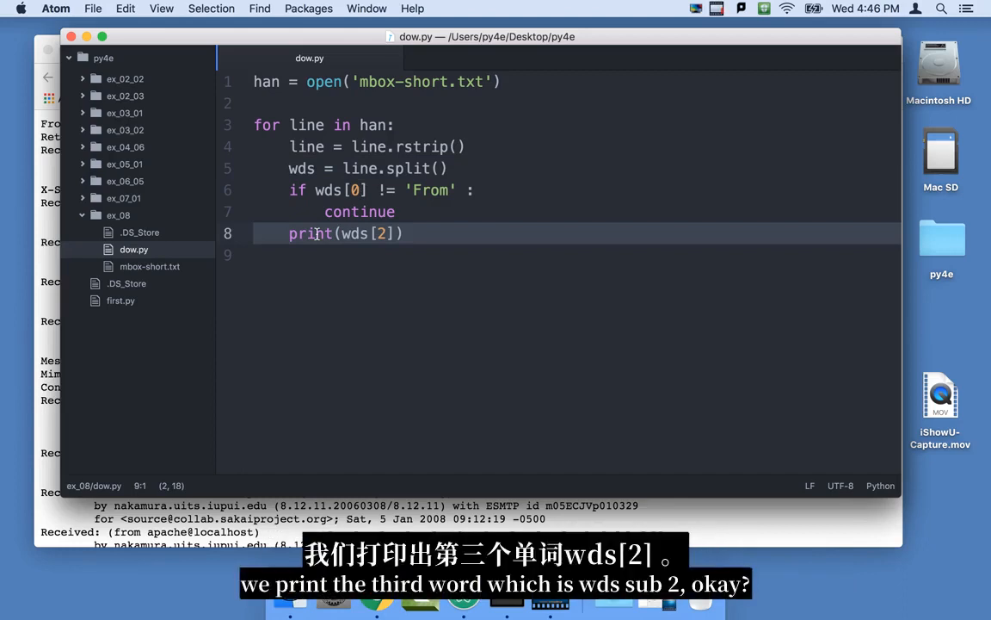
mouse_move(181, 129)
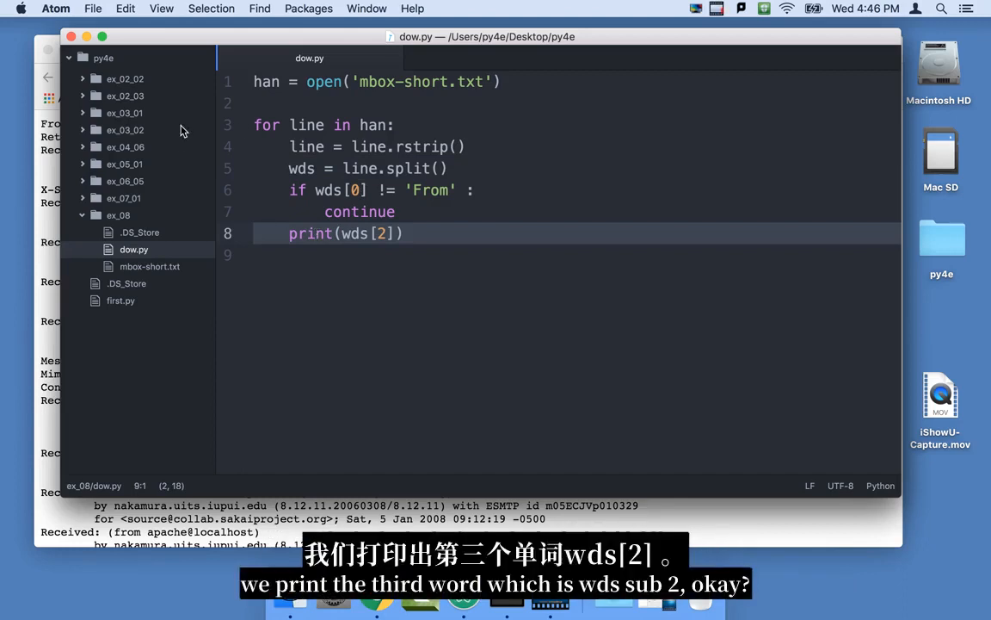
mouse_move(99, 276)
type("cd")
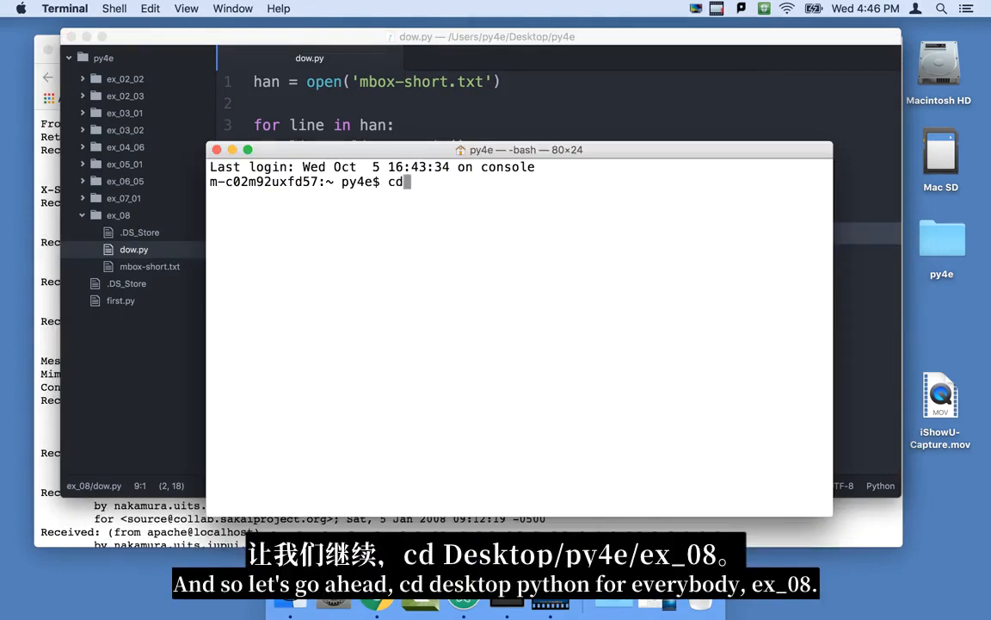
type("Desktop/py")
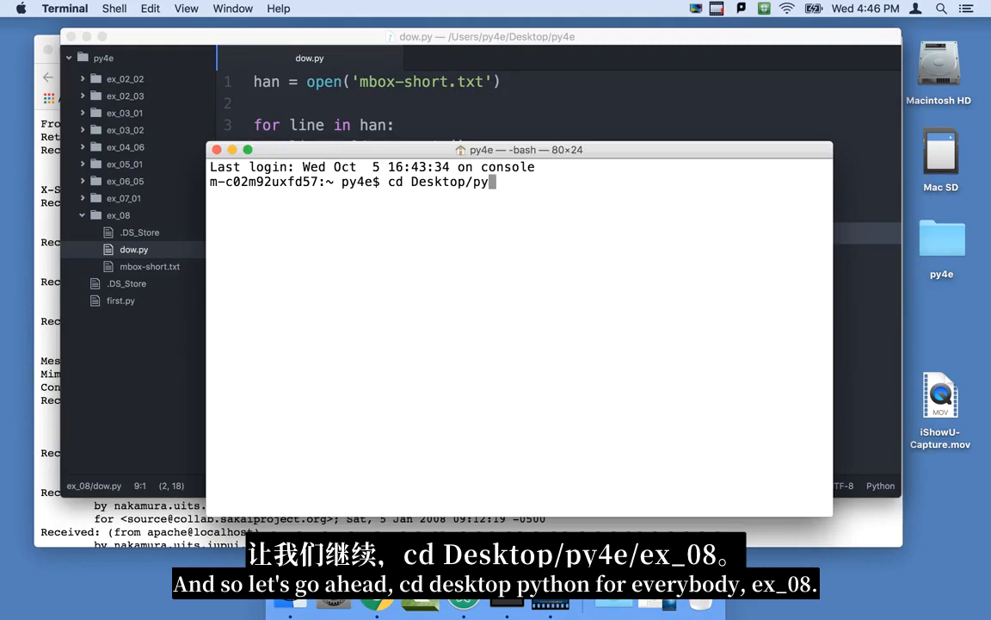
type("4e/ex_08")
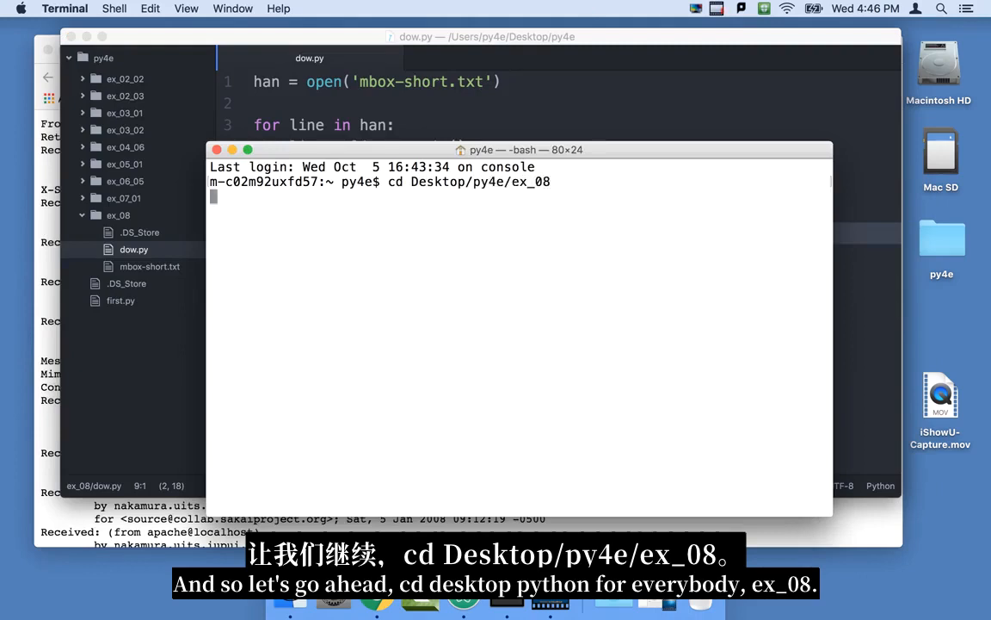
- List the ex_08 files with ls -l and move the terminal aside to show the code
type("ls -l")
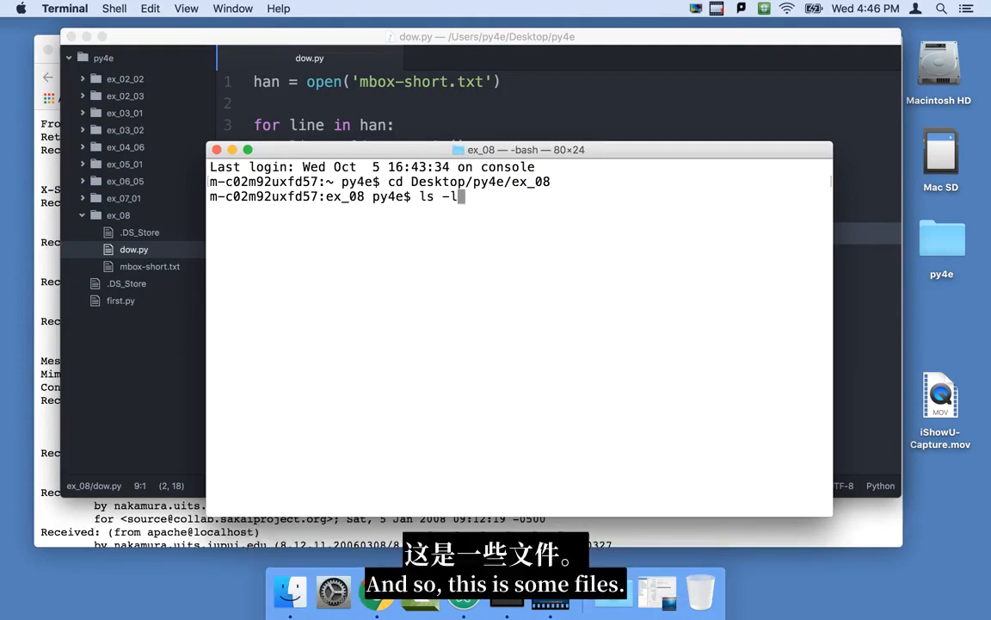
key("Return")
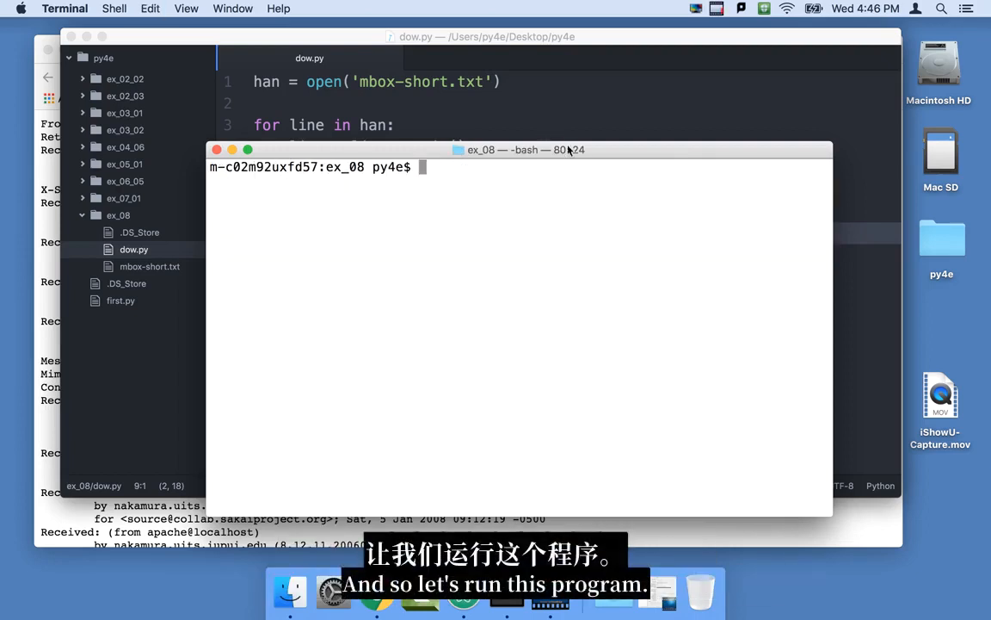
left_click_drag(525, 150, 650, 182)
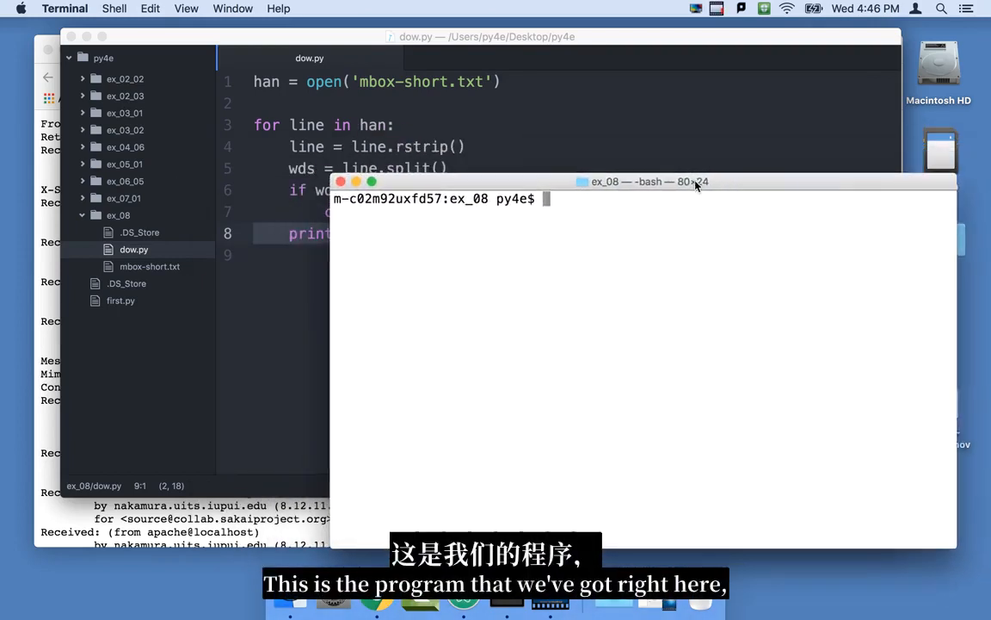
- Run dow.py with python3 dow.py
type("python")
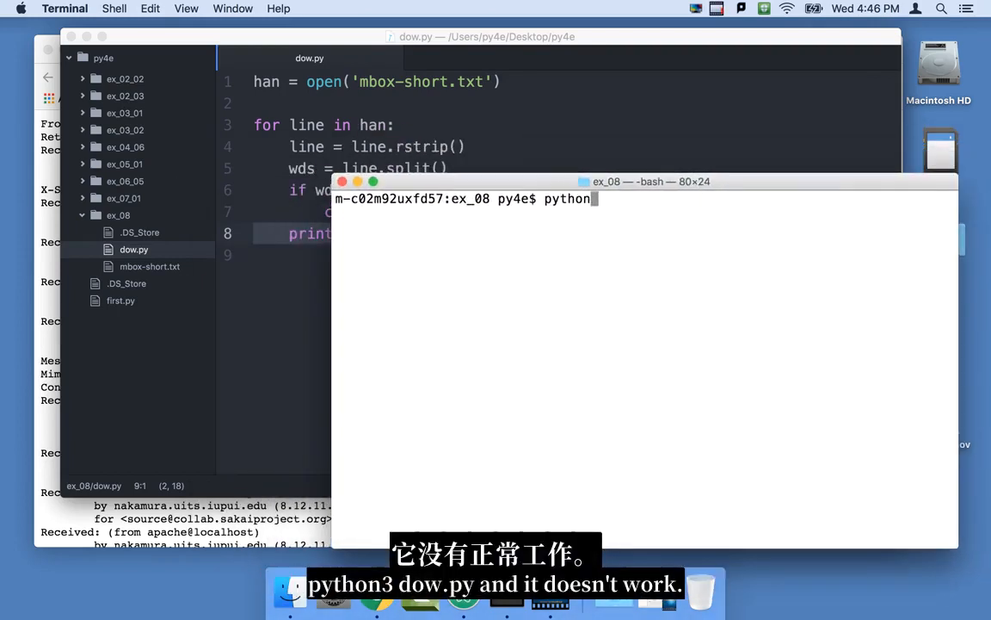
type("3 do")
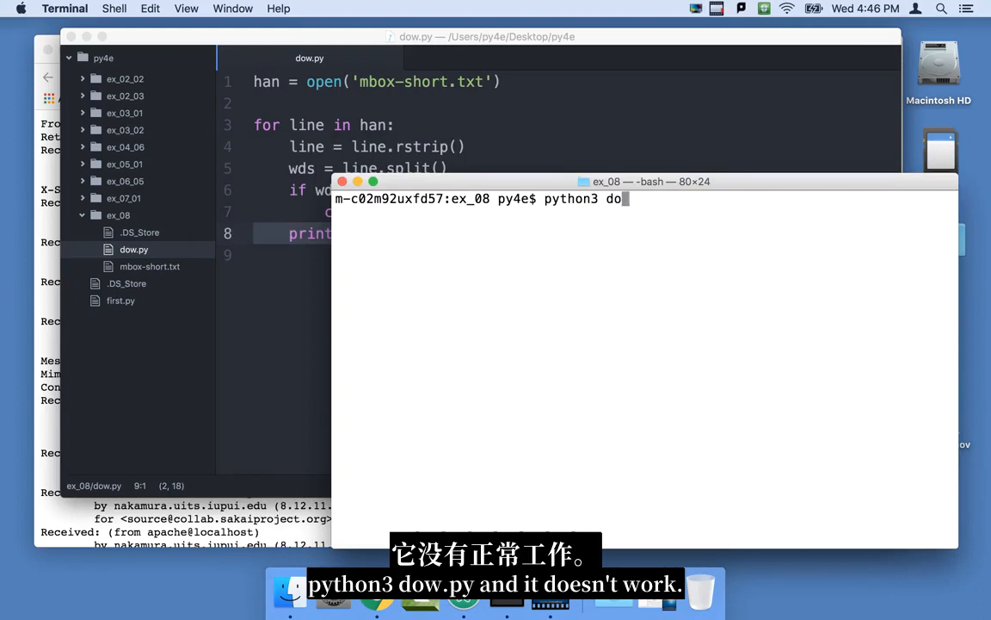
type("w.py")
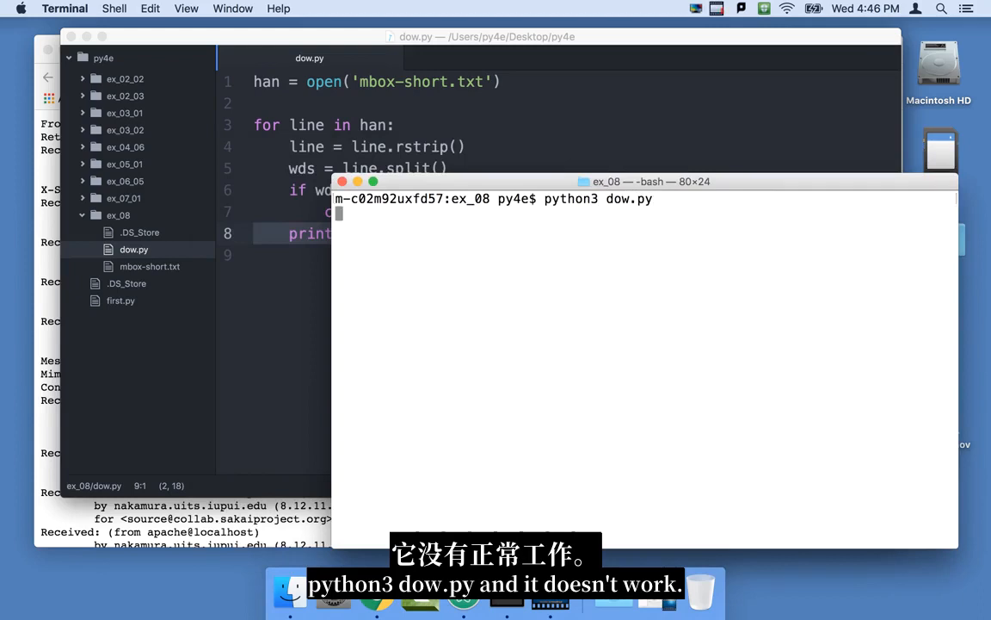
key("Return")
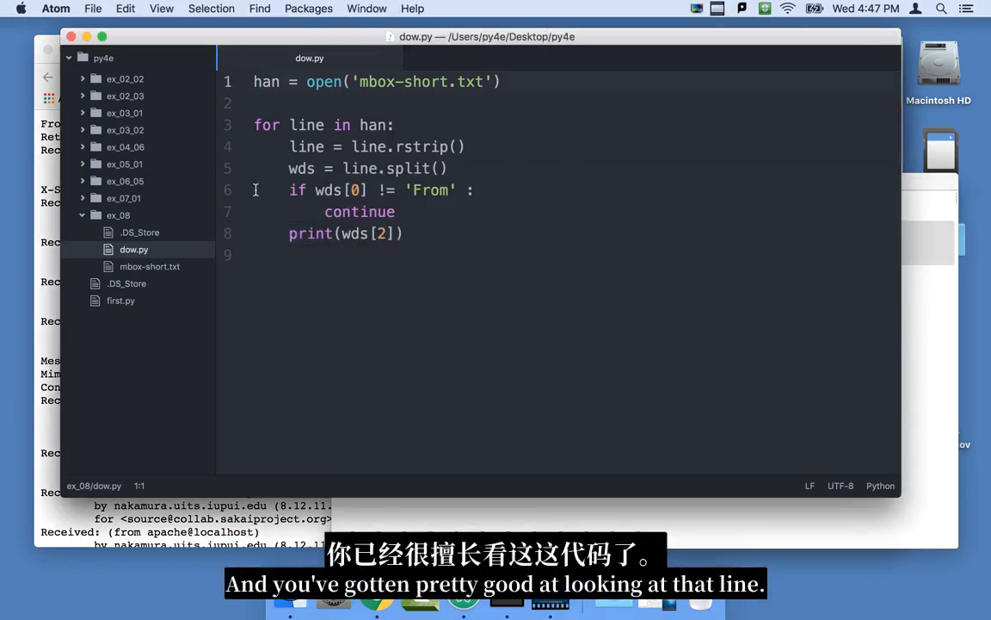
- Open mbox-short.txt from the tree view in a tab beside dow.py
left_click(267, 190)
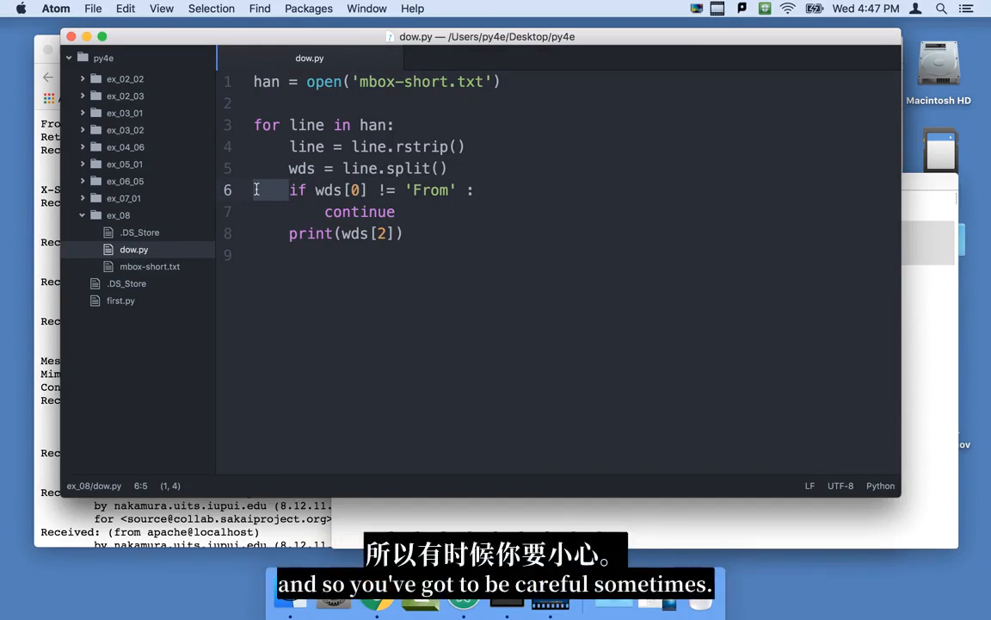
mouse_move(923, 348)
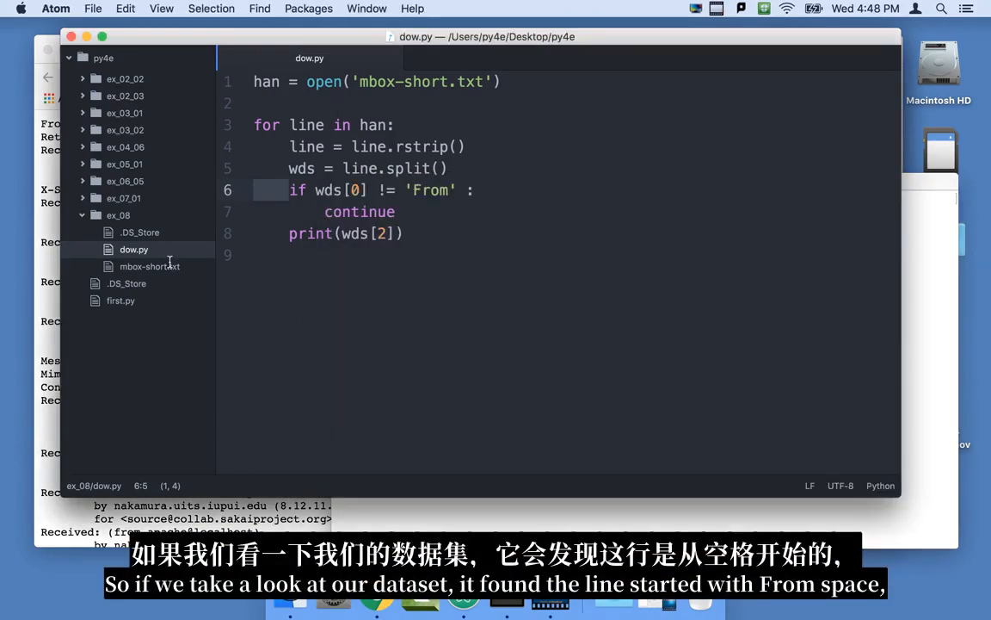
left_click(149, 266)
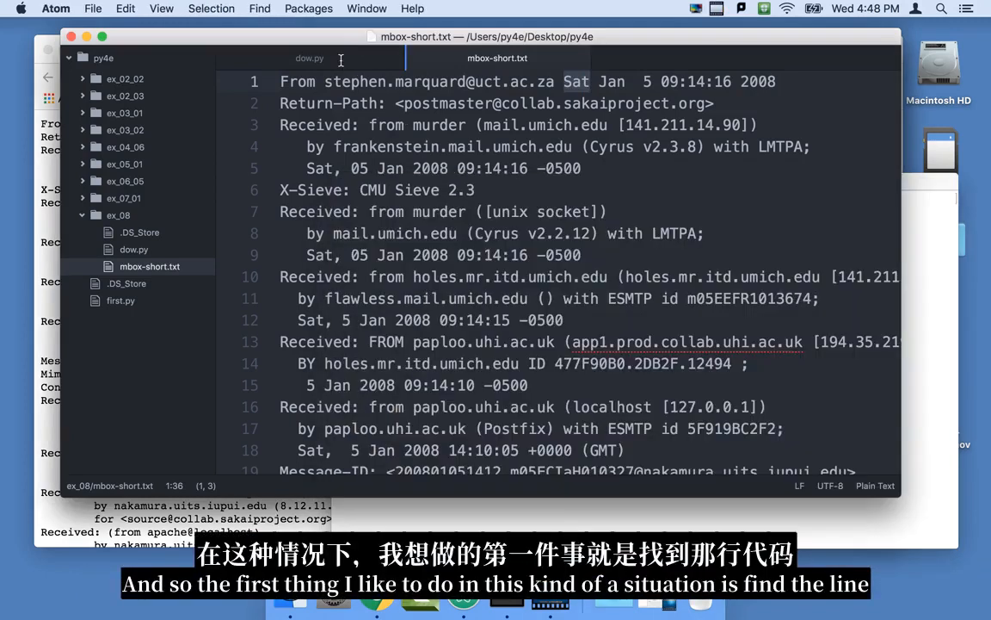
- Insert print('Words:',wds) on line 6 of dow.py, before the From check
left_click(310, 58)
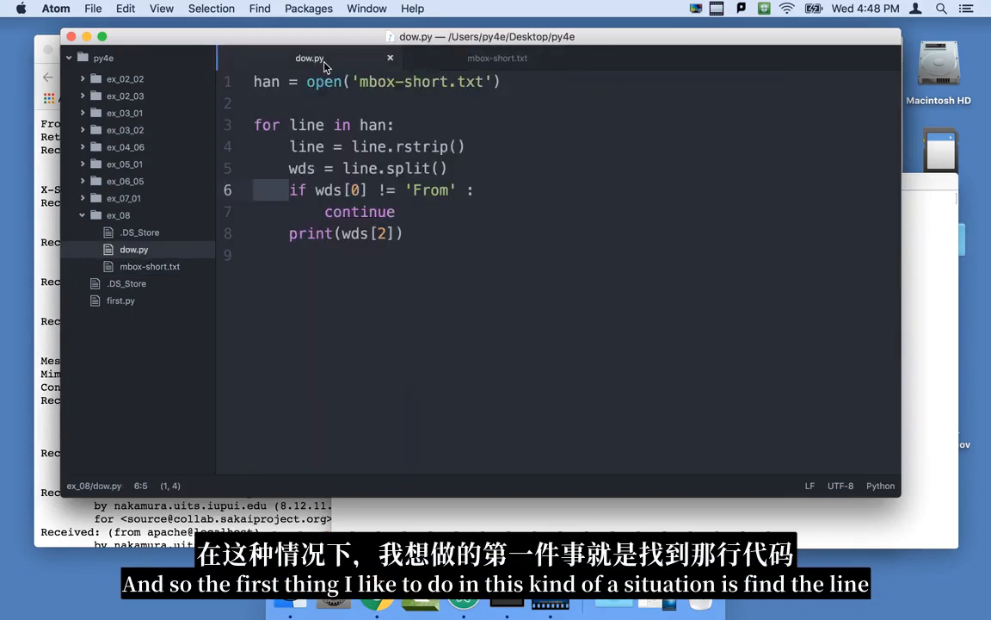
mouse_move(309, 57)
type("print('")
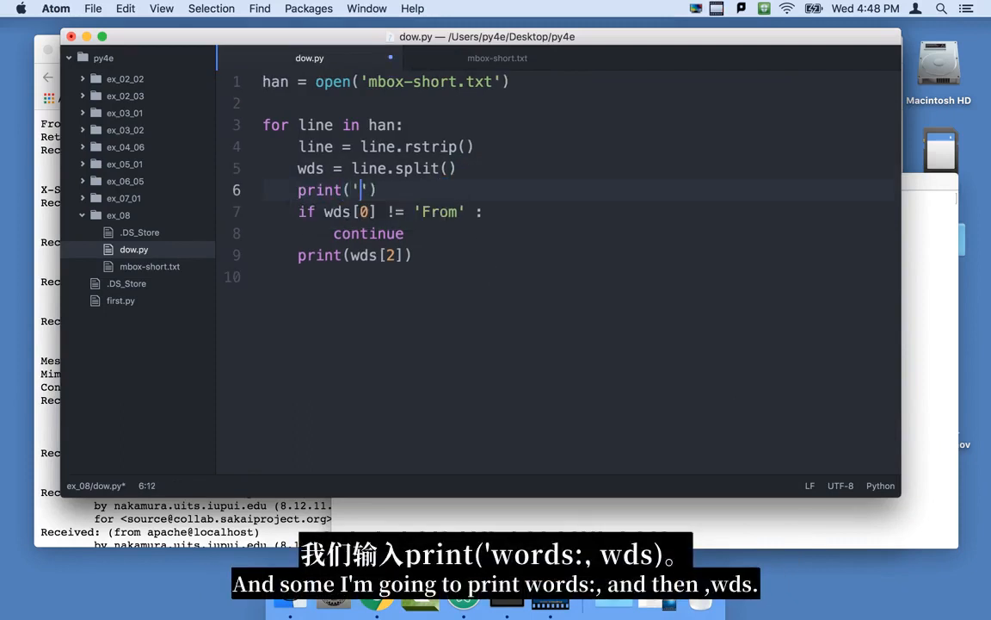
type("Words:")
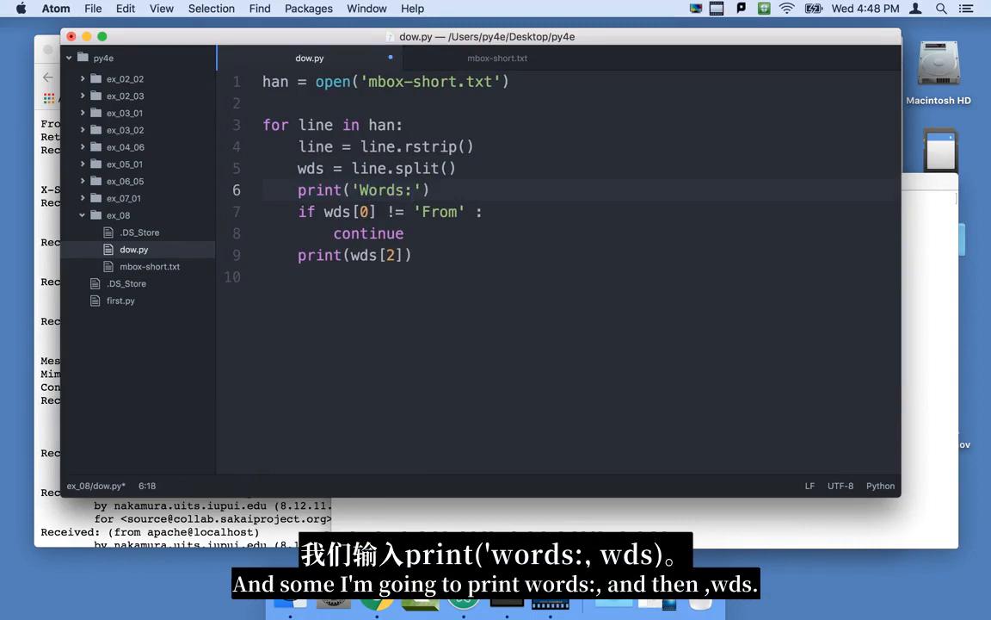
type(",wds")
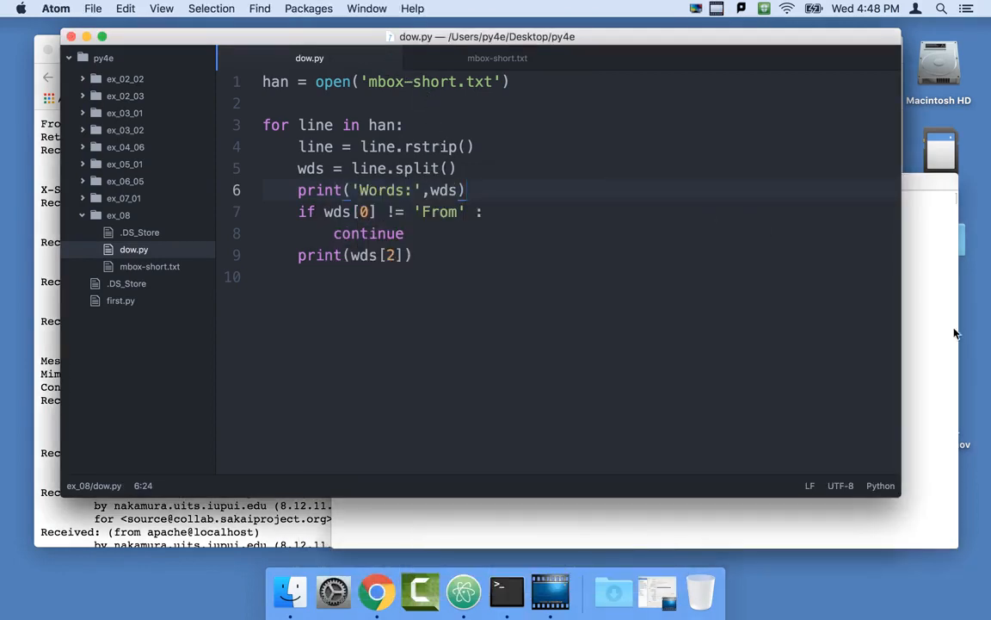
- Rerun dow.py in Terminal and scroll through each line's printed word list
left_click(506, 592)
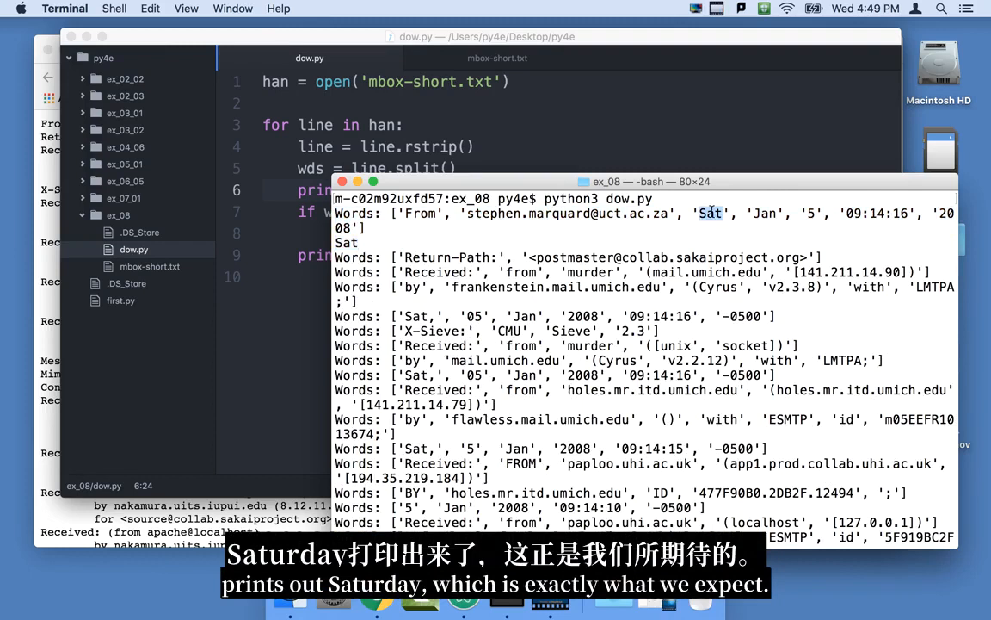
scroll("down", 3)
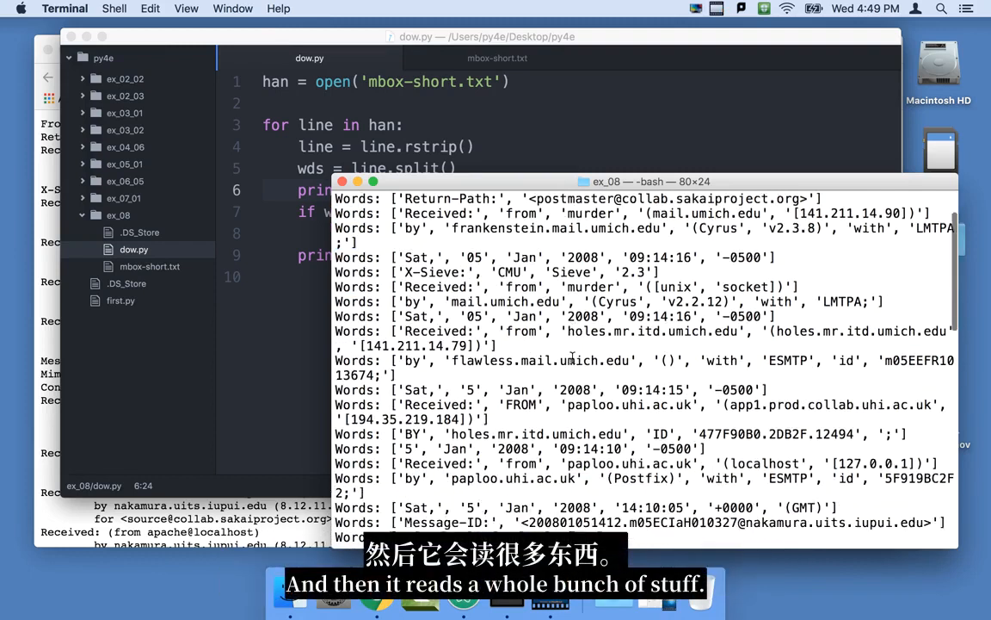
scroll("down", 3)
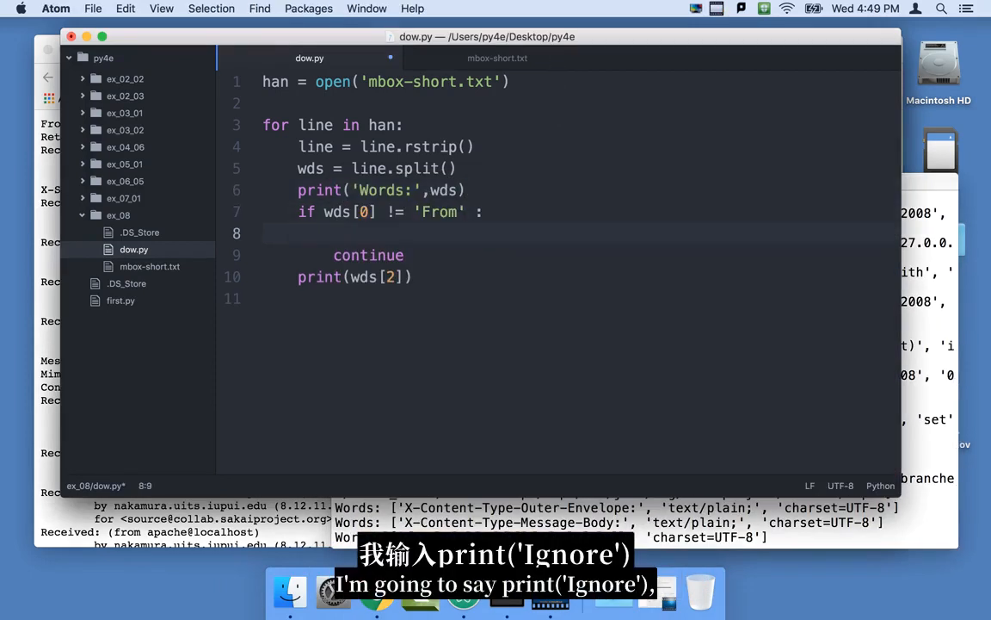
- Add print('Ignore') above continue in the From check, correcting the mistyped print
type("print \"Ig")
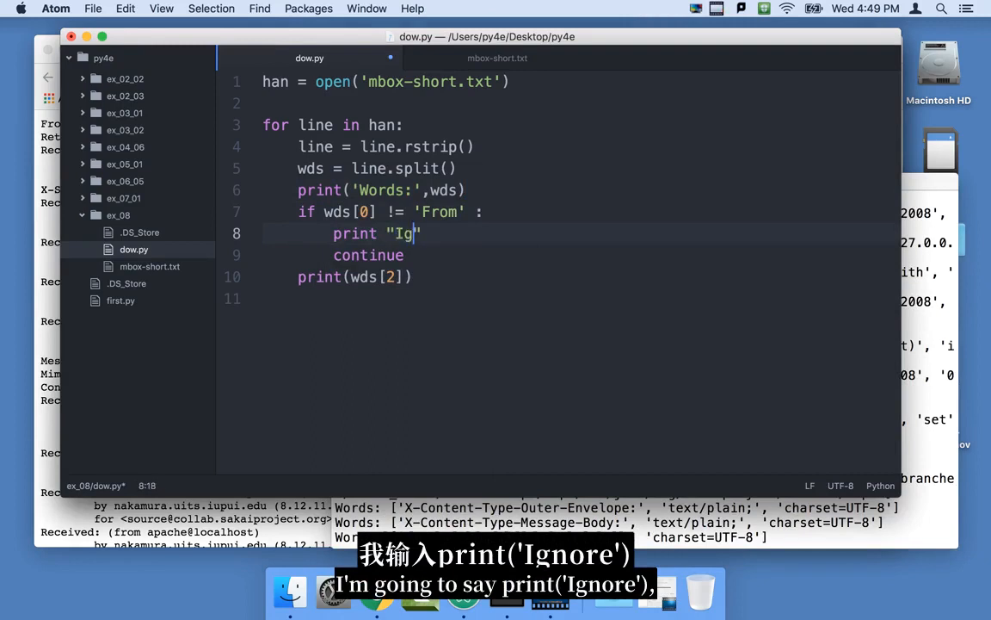
key("backspace")
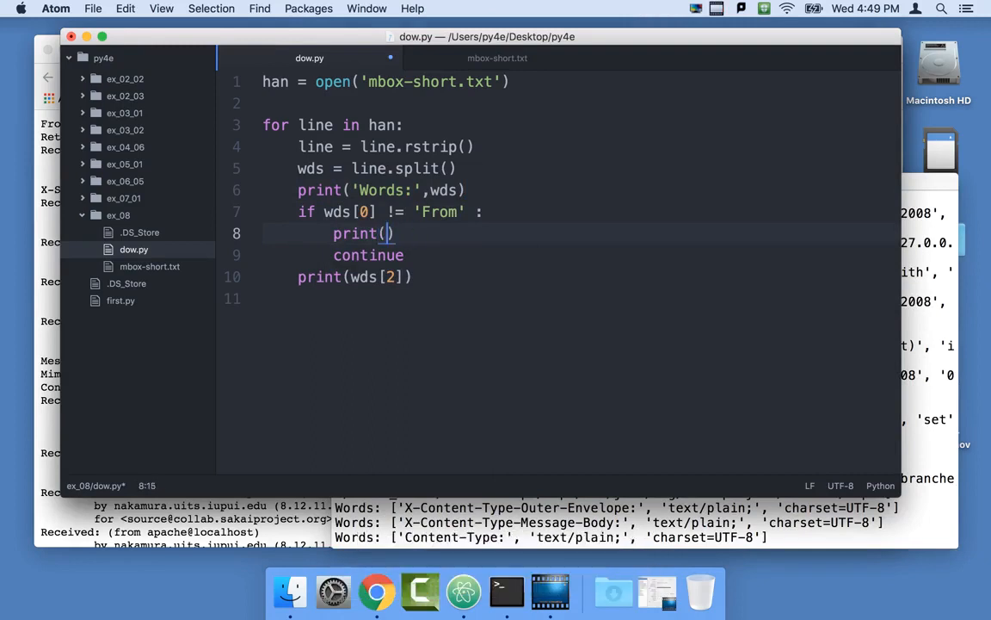
type("'Ignore'")
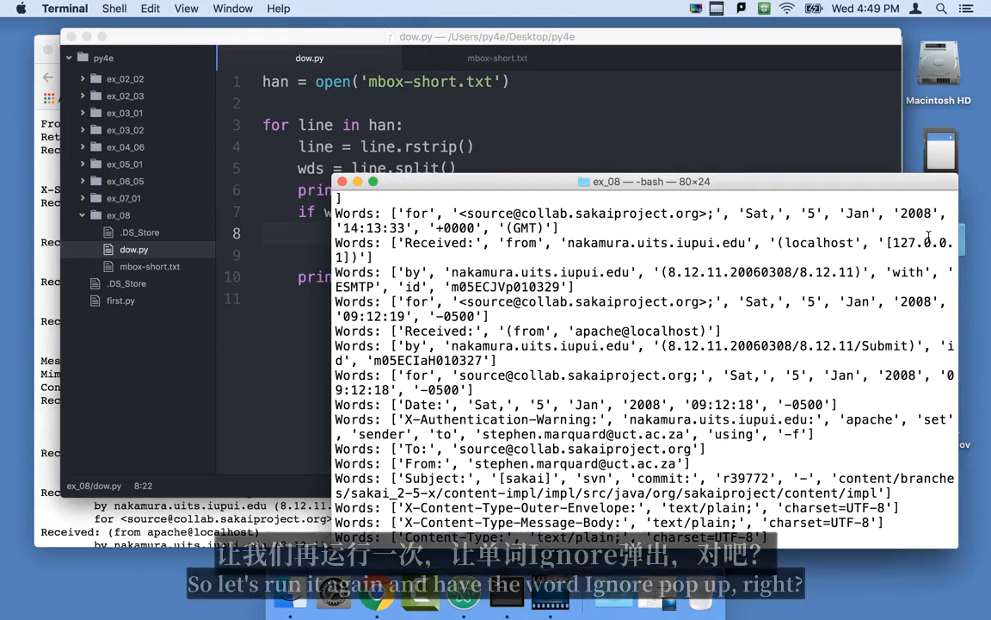
- Rerun python3 dow.py and read the IndexError traceback at the wds[0] check
key("Return")
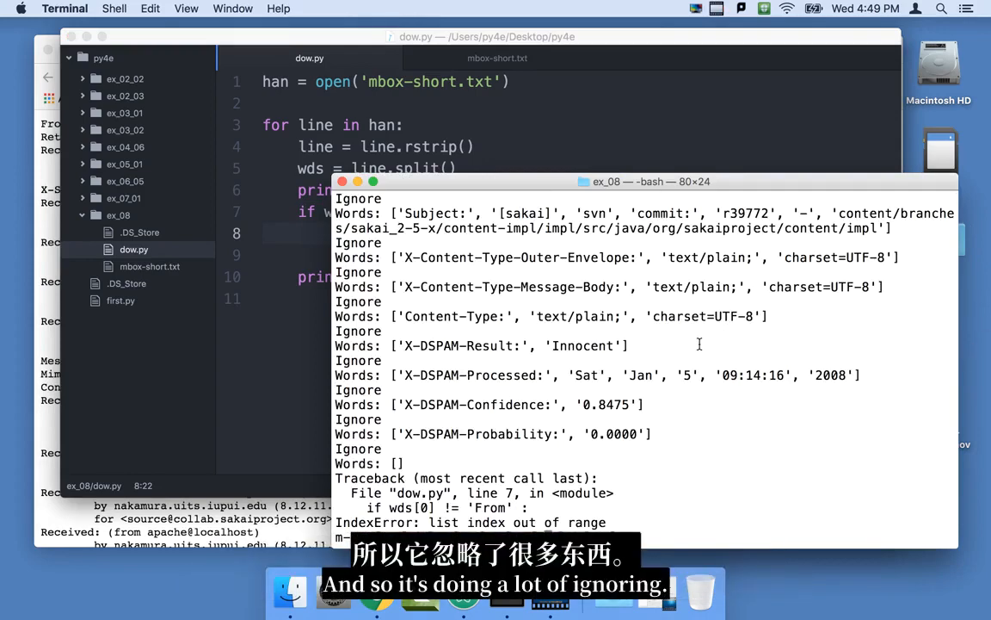
key("Return")
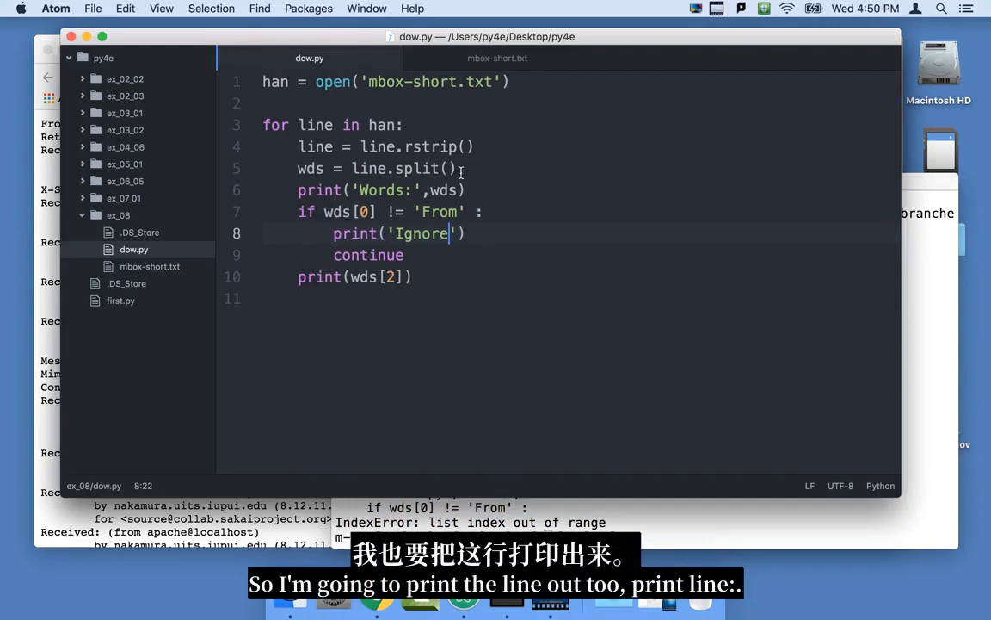
- Insert print('Line:',line) right after the rstrip line in dow.py
left_click(456, 168)
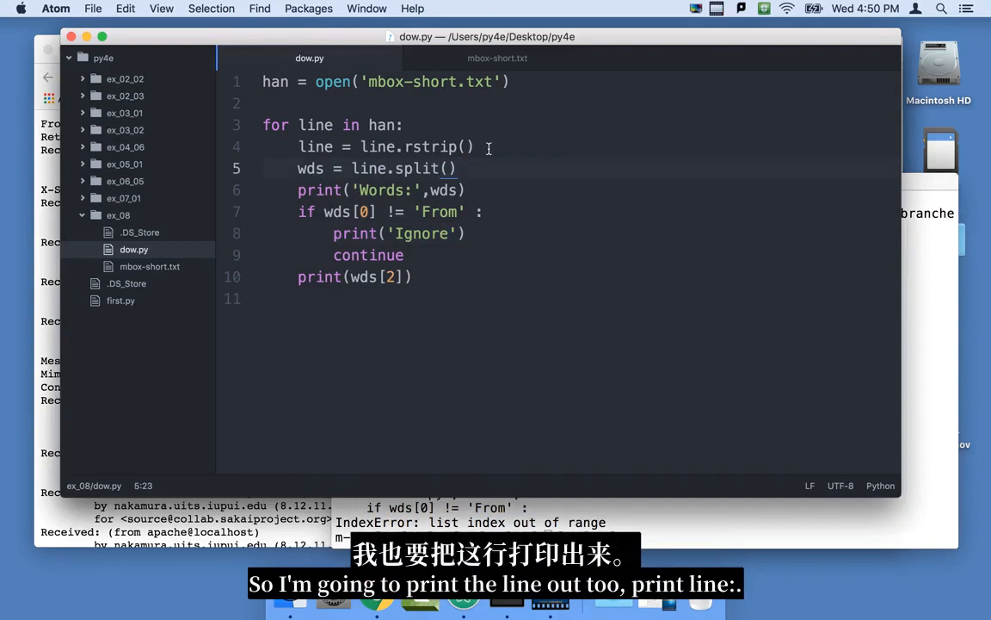
type("print()")
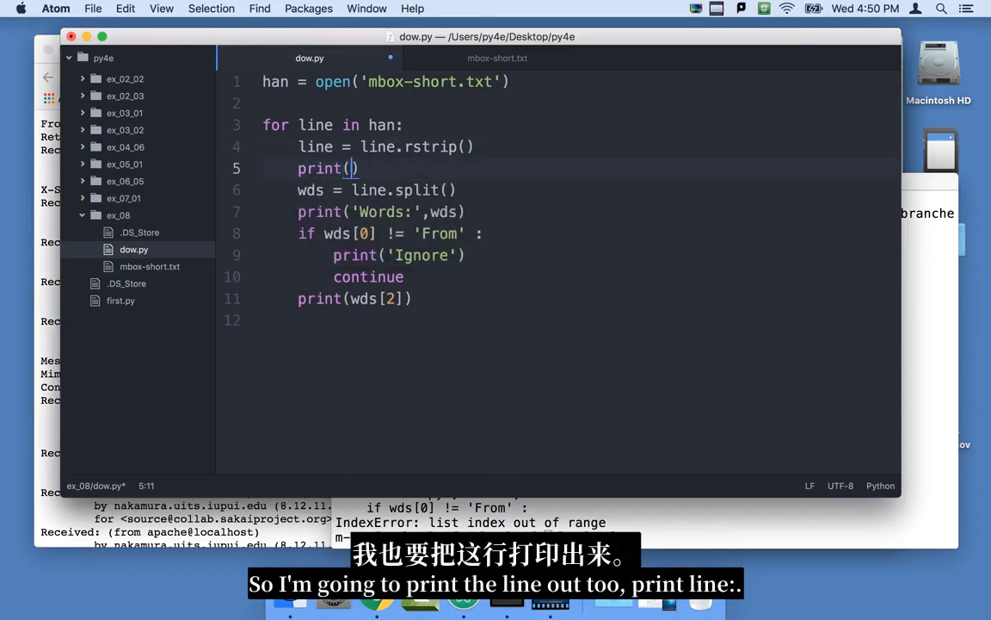
type("'Line:'")
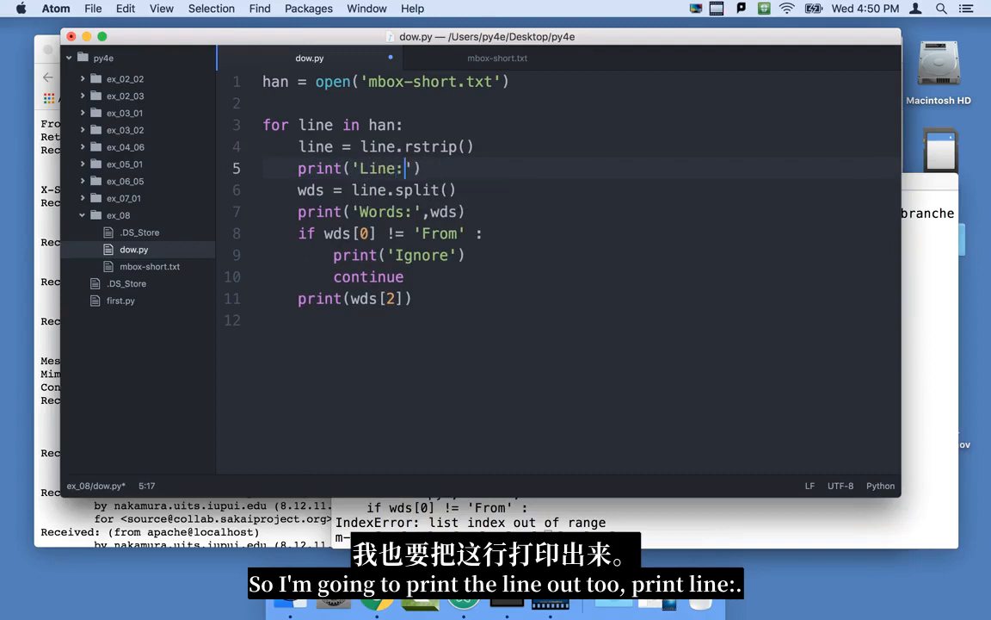
type(",")
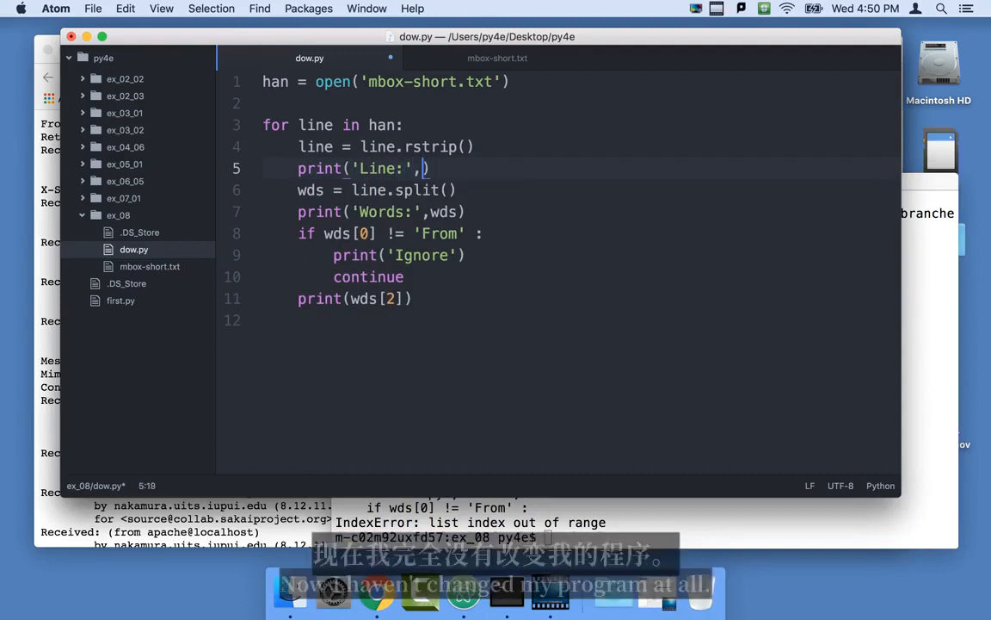
type("line")
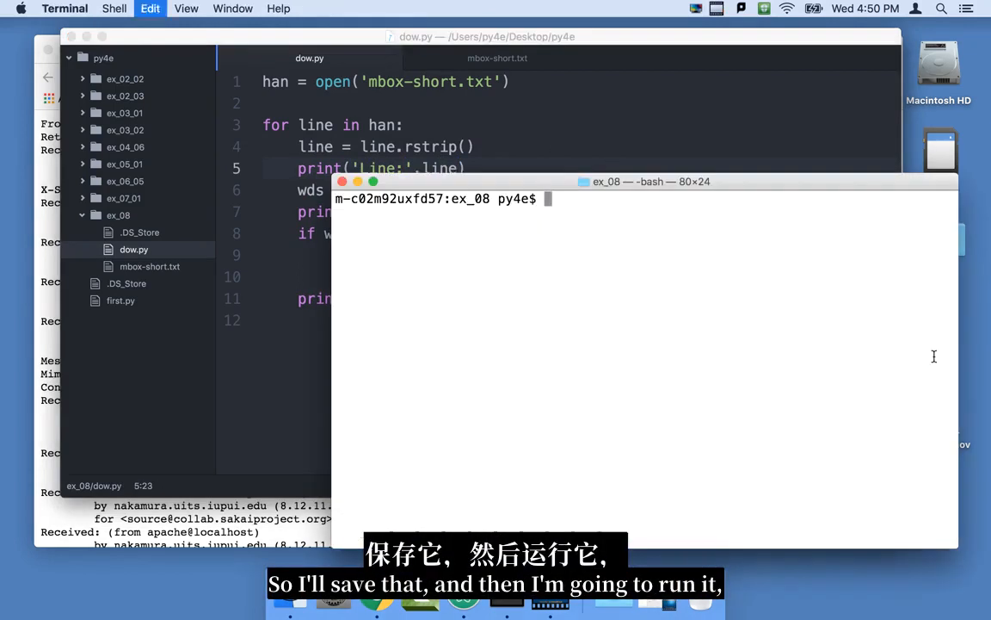
- Rerun dow.py to see the empty Line and Words output before the IndexError
key("Return")
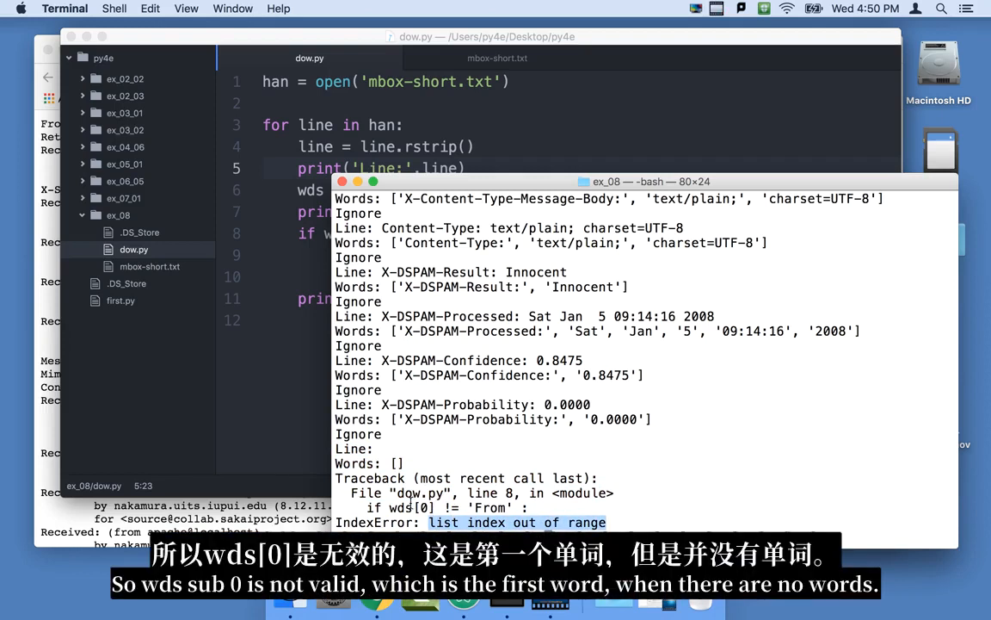
mouse_move(405, 448)
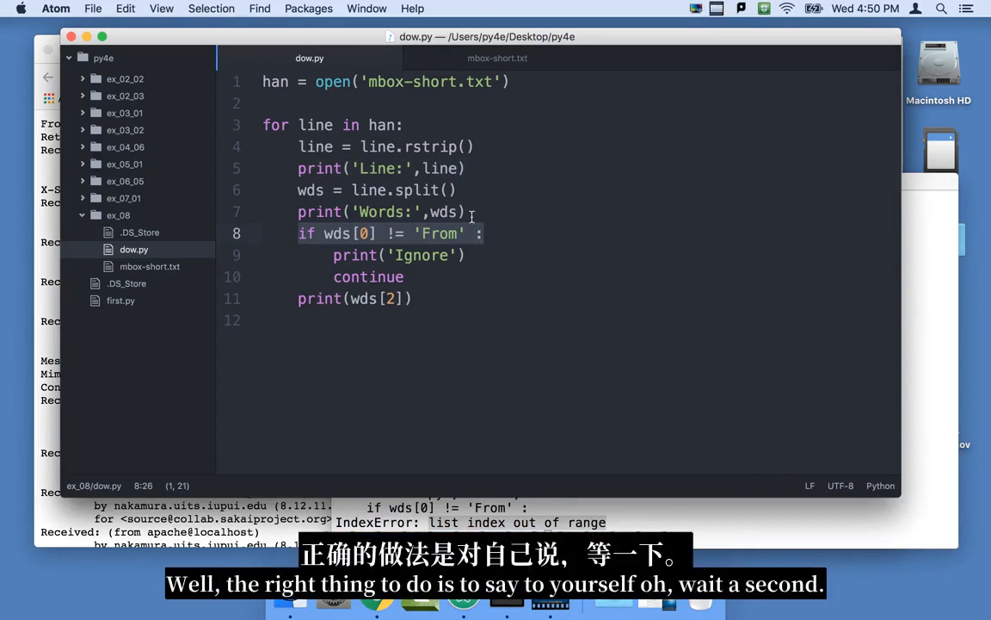
- Add 'if len(wds) < 1 :' with an indented continue after the Words print
left_click(468, 212)
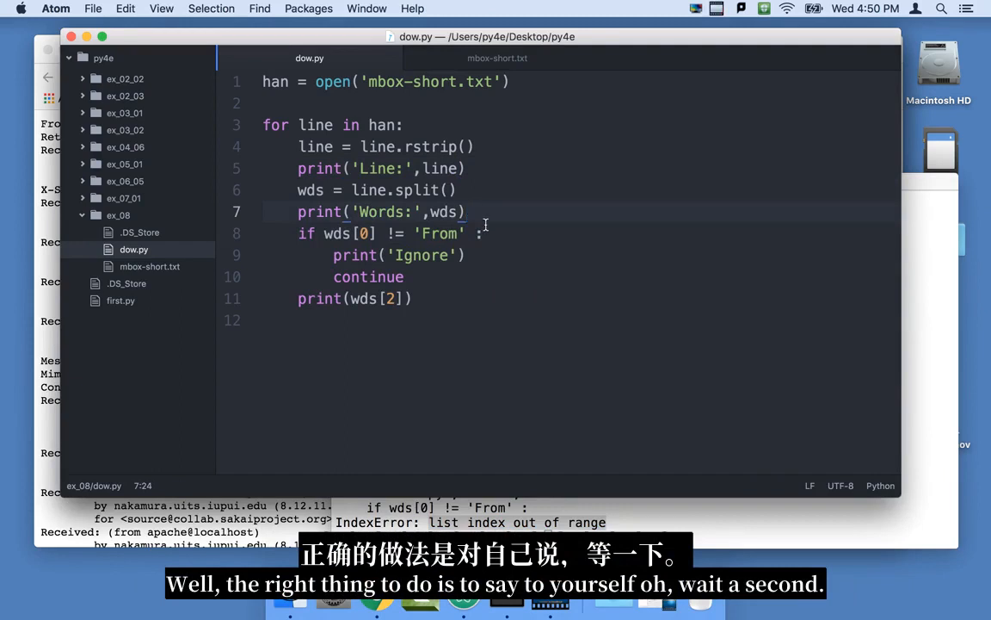
type("if len(wds")
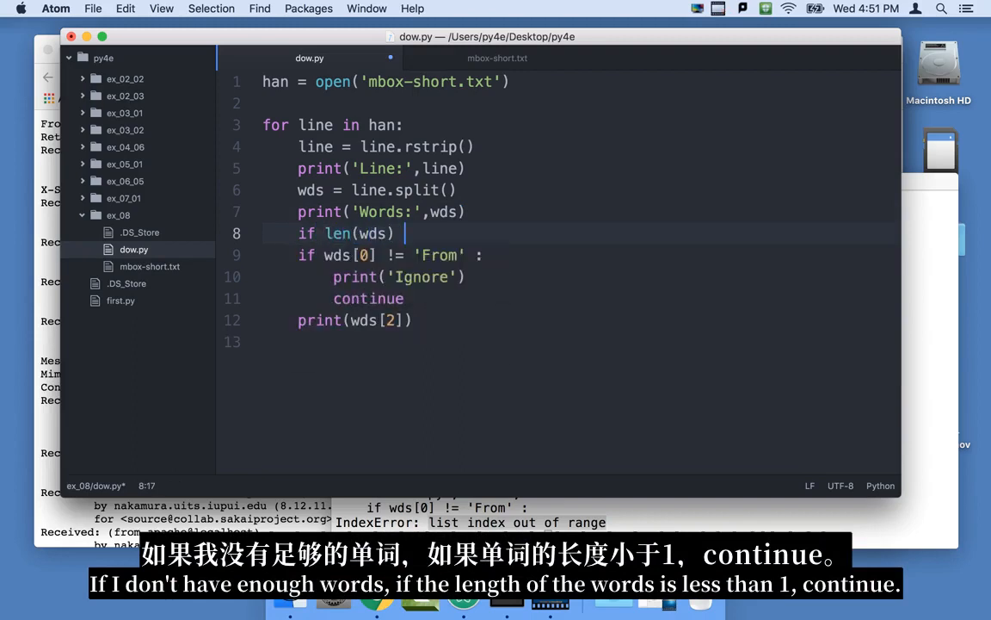
type("< 1")
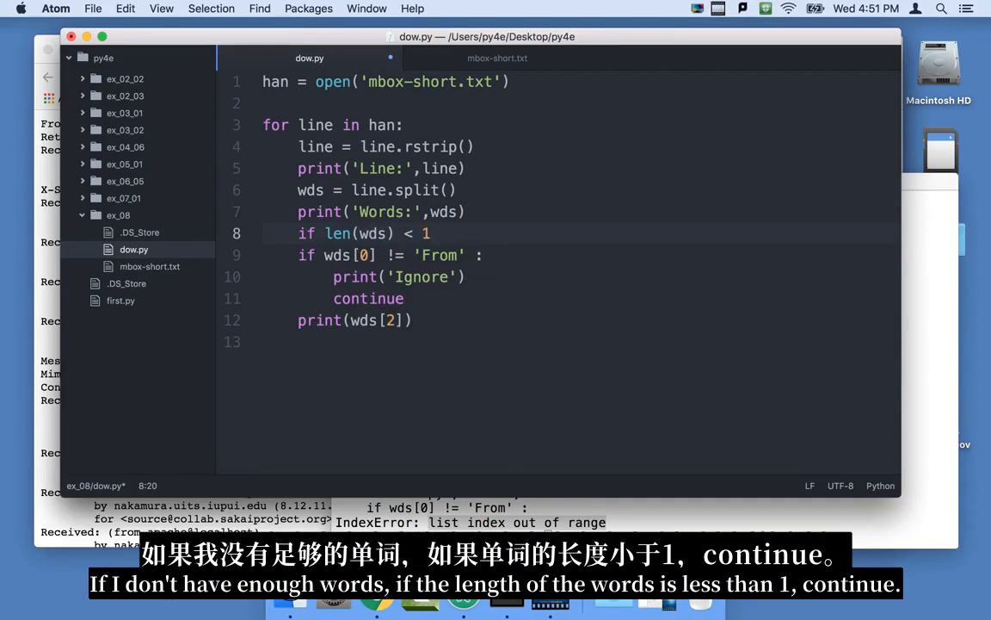
key("Return")
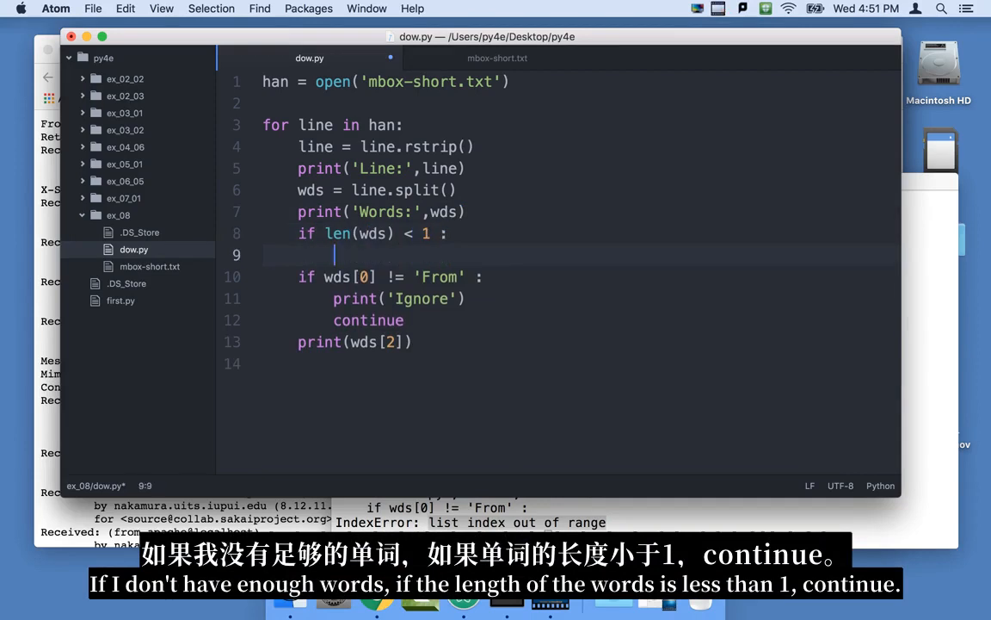
type("continue")
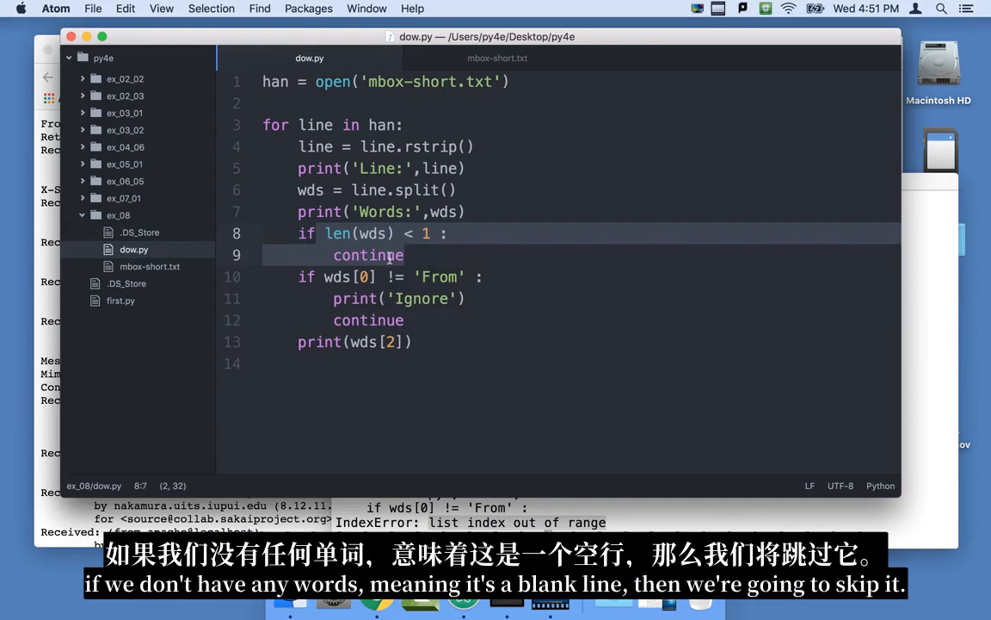
mouse_move(434, 472)
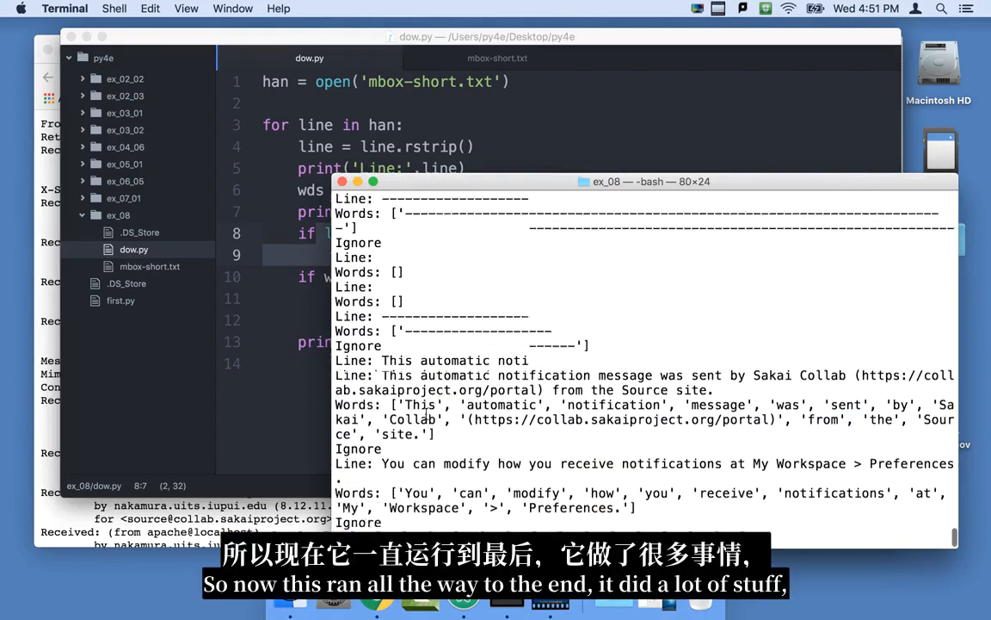
- Scroll through dow.py's output to confirm it finishes with no traceback
scroll("down", 3)
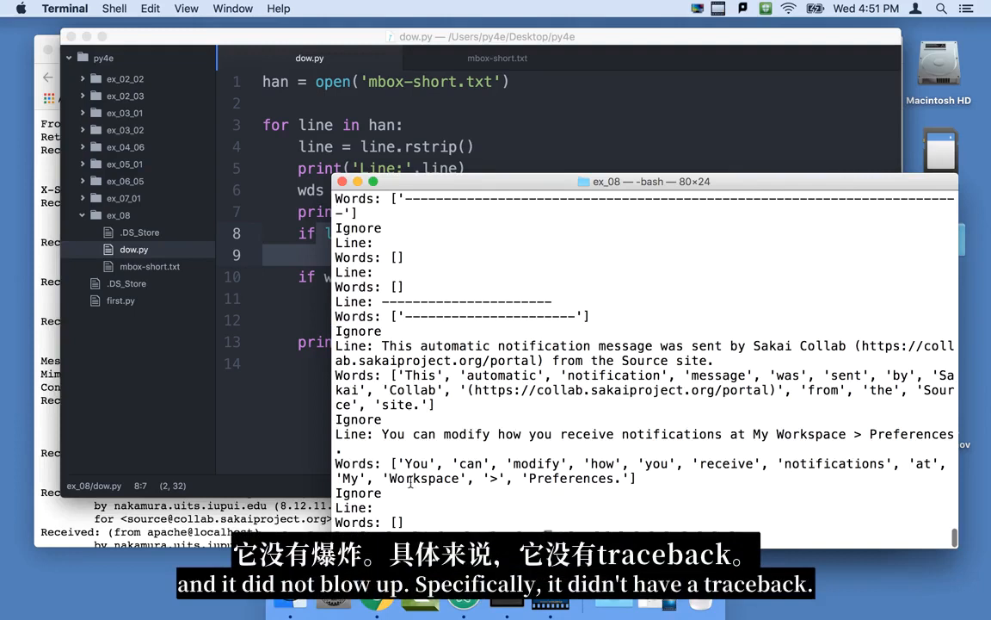
mouse_move(321, 249)
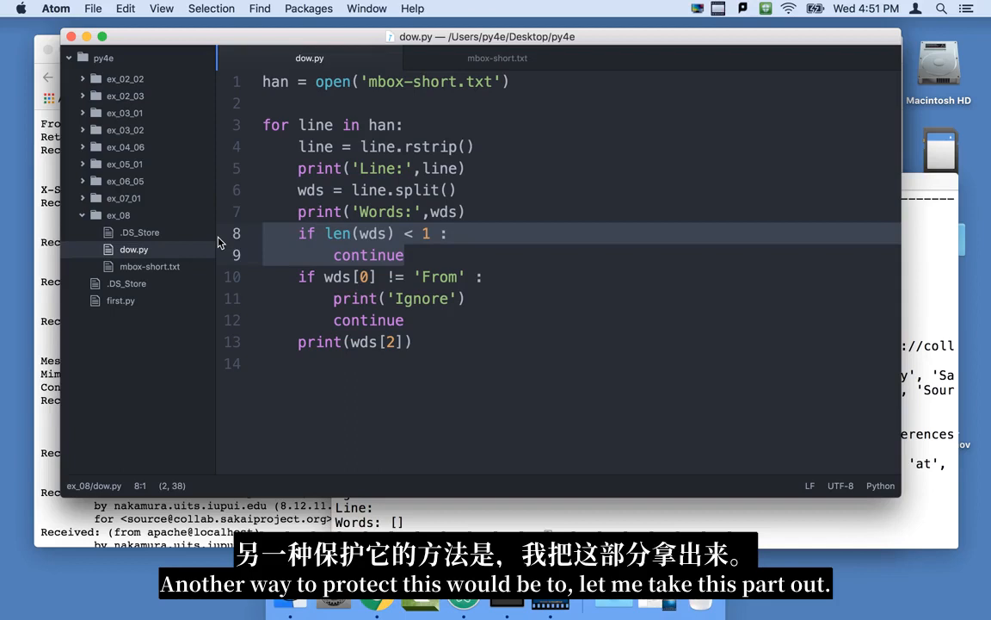
- Add a '# Guardian' comment above the length check and start selecting the guard lines for deletion
key("Return")
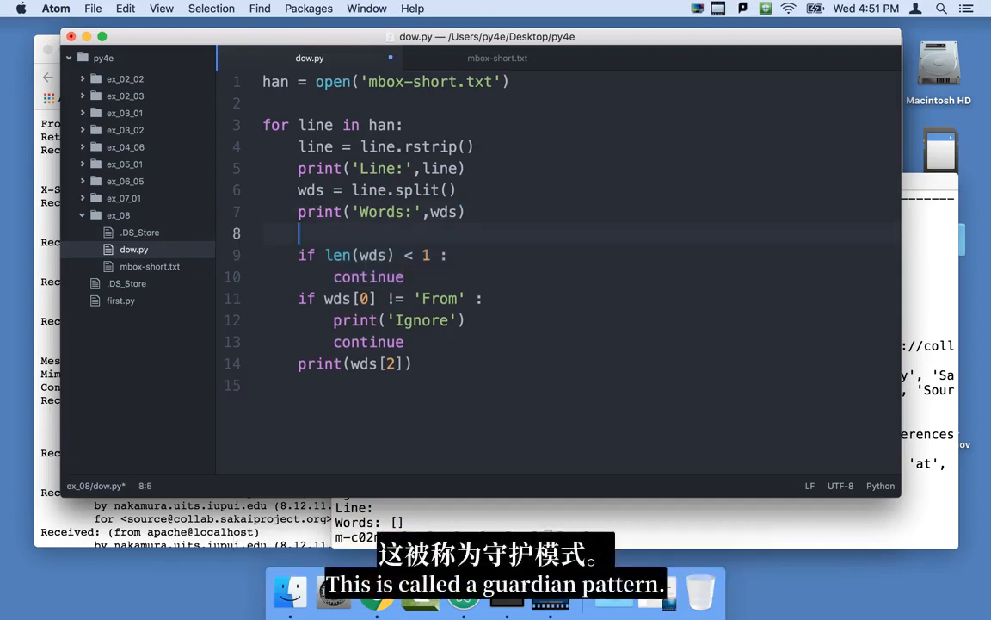
type("# Guardian")
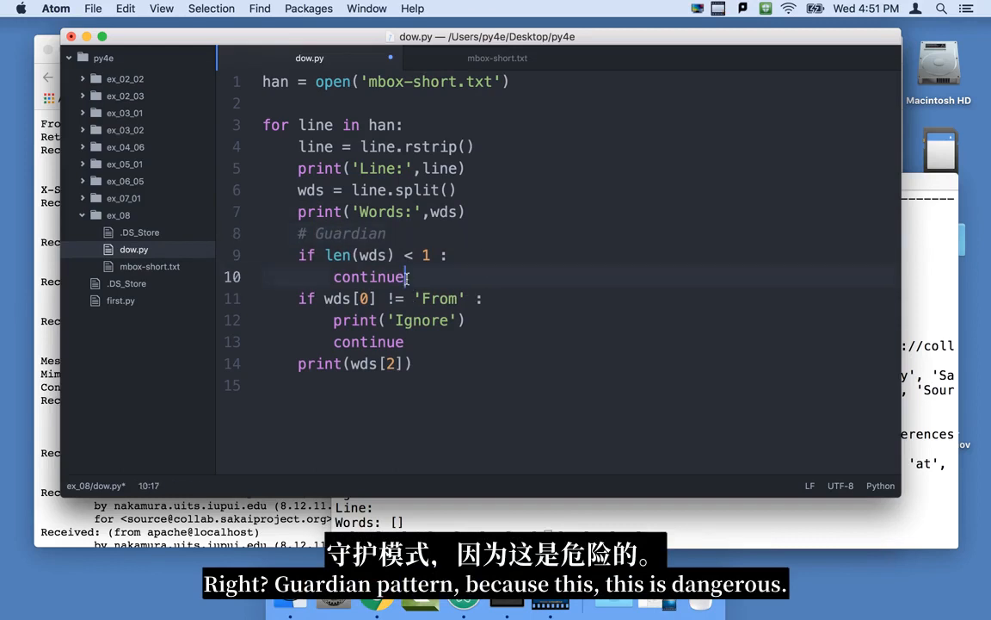
left_click(352, 299)
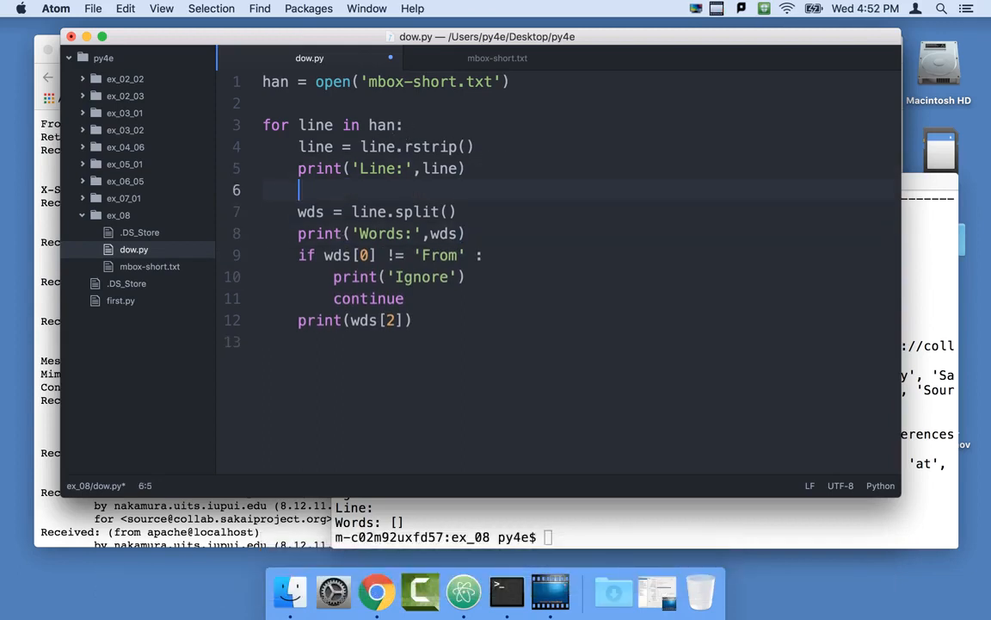
- Add an if line == '' check that prints 'Skip Blank' and continues, then return to Terminal
type("if line")
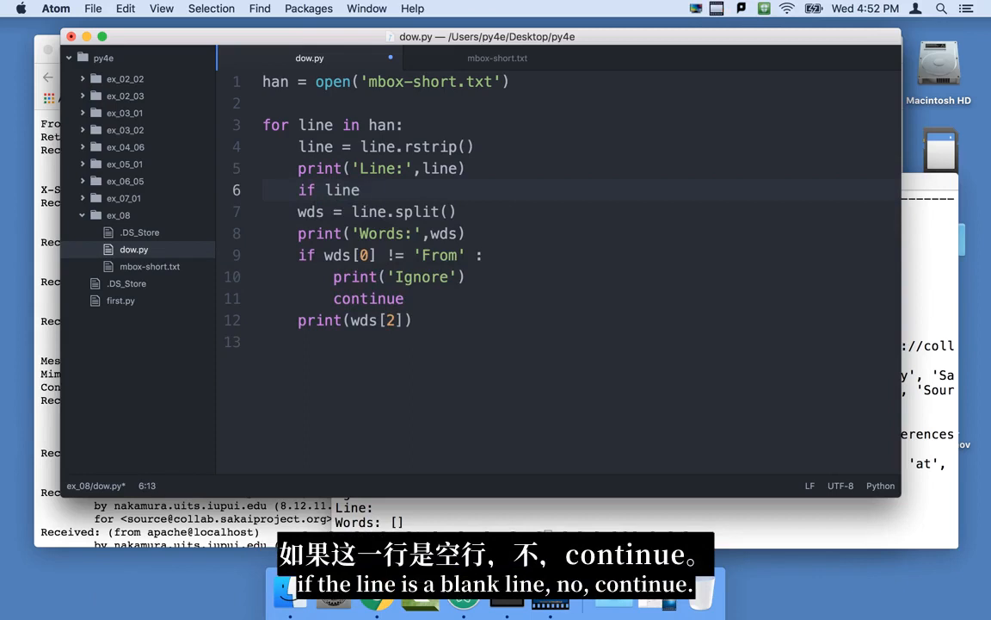
type("== '")
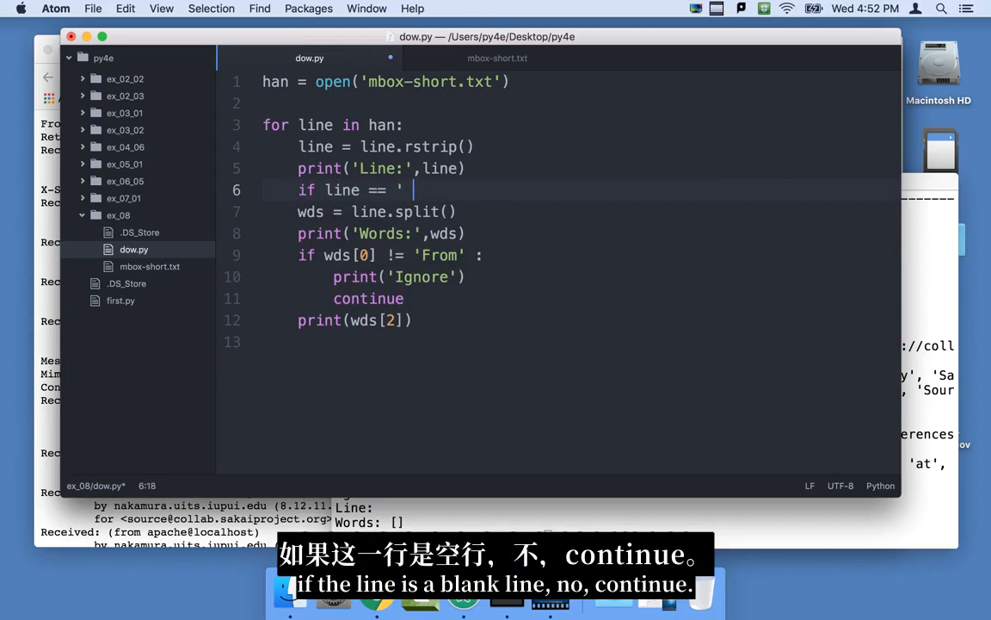
key("enter")
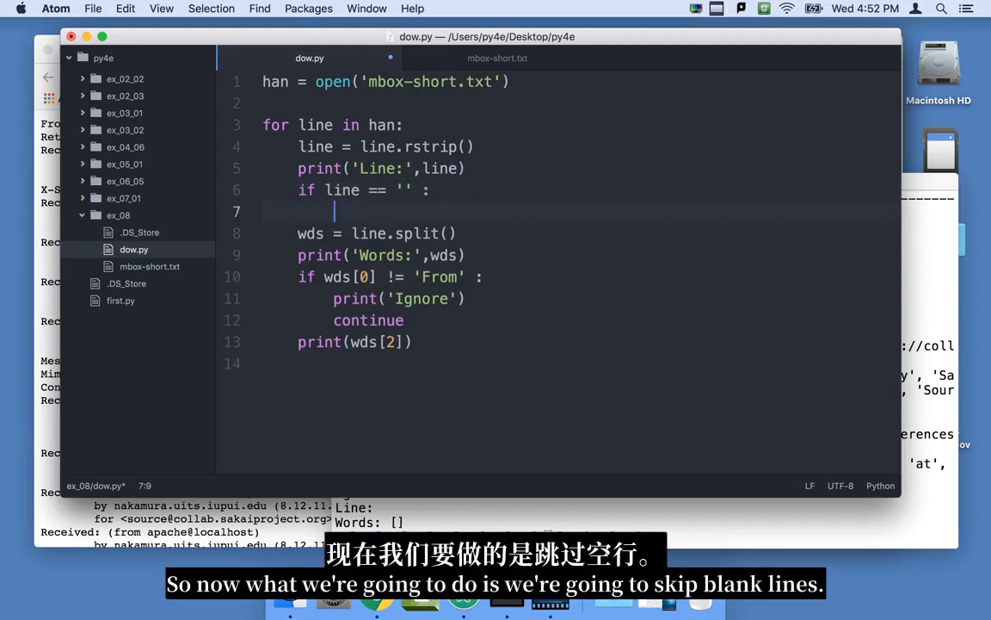
type("continue")
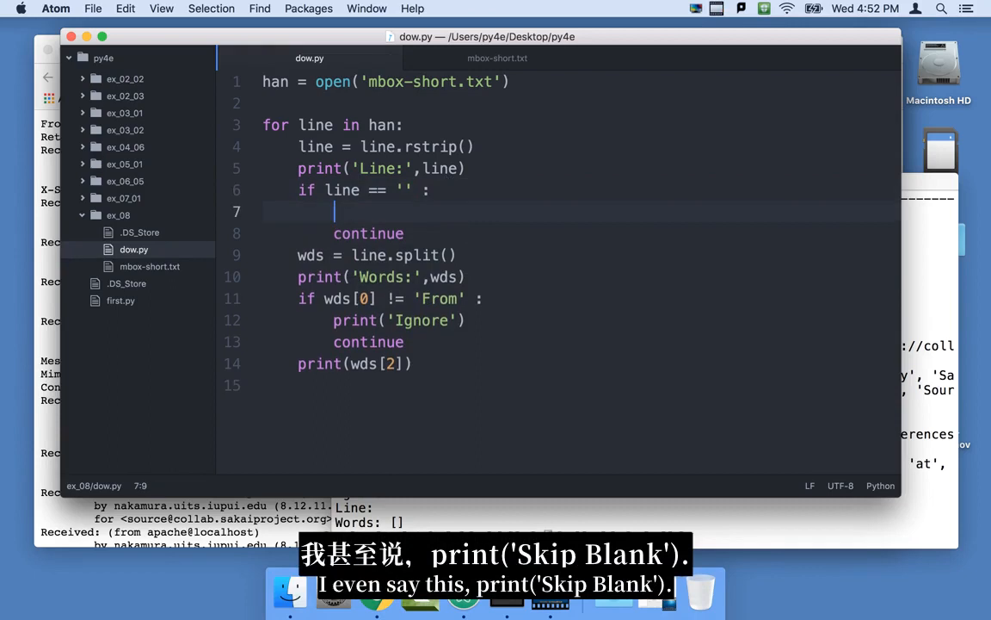
type("print(")
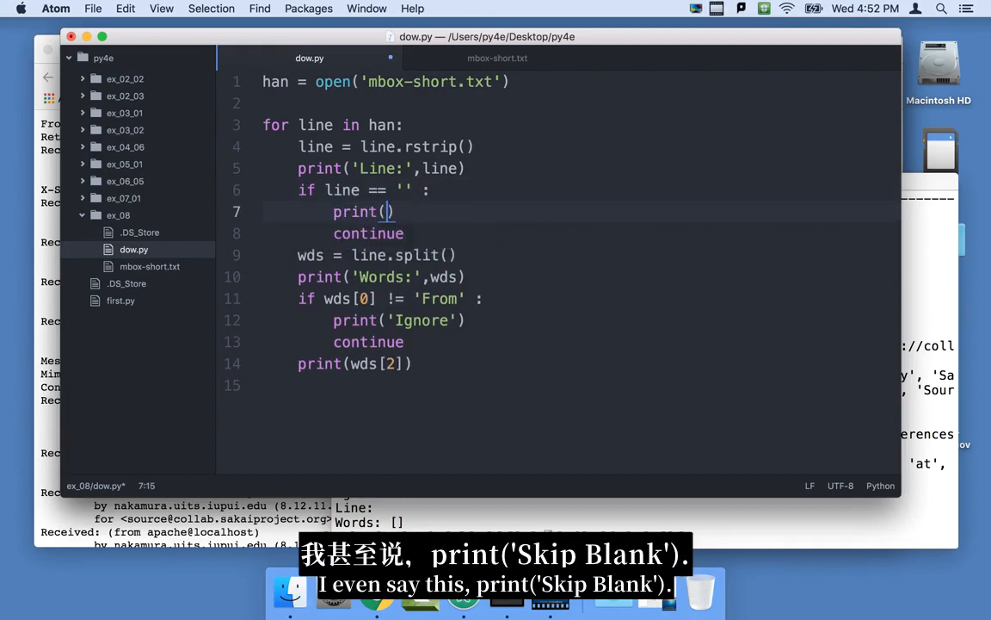
type("'Skip '")
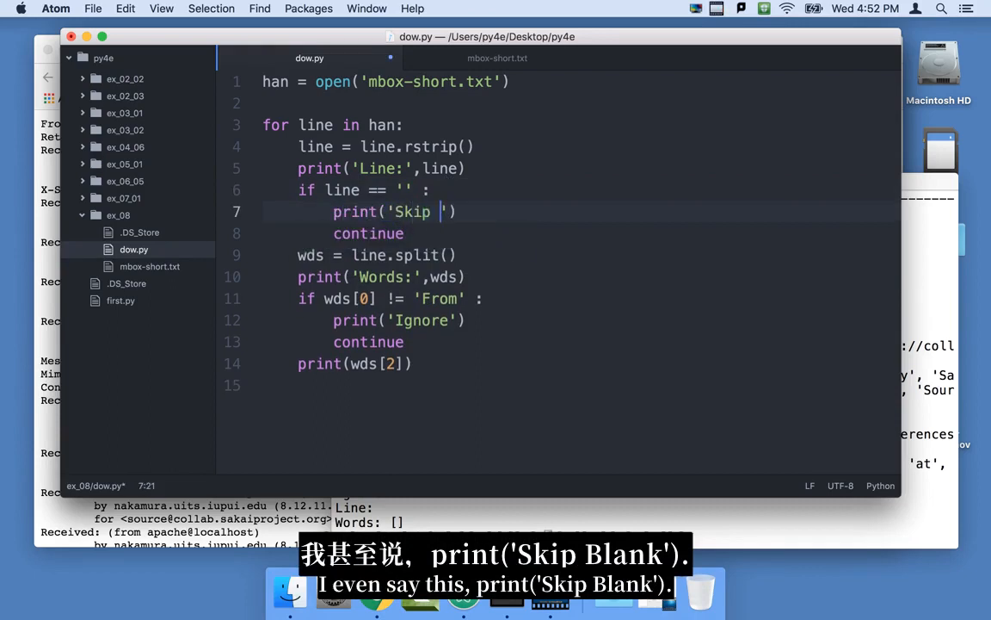
type("Blank")
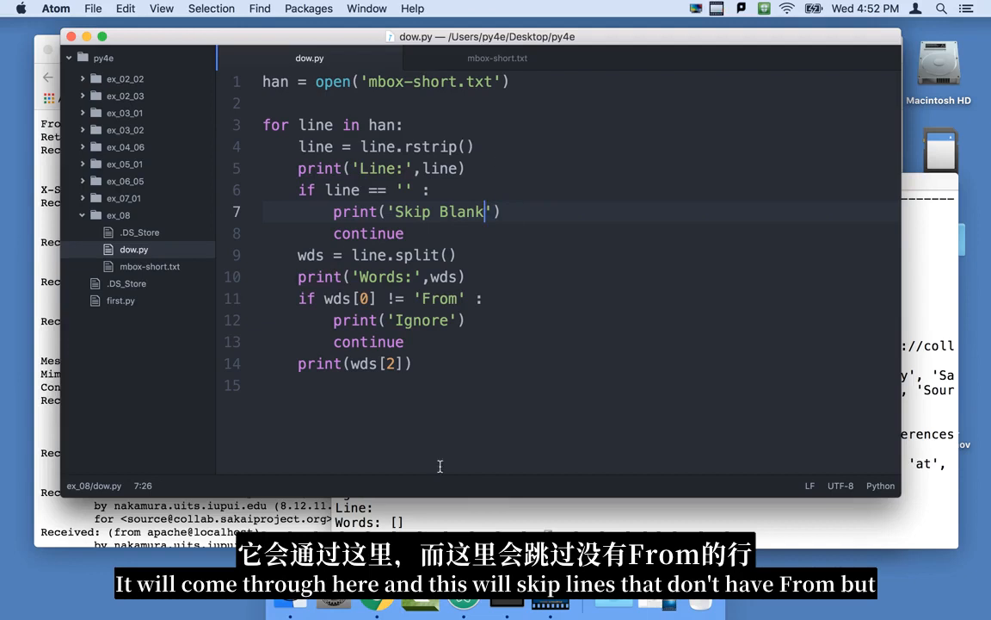
left_click(327, 298)
type("python3 dow.py")
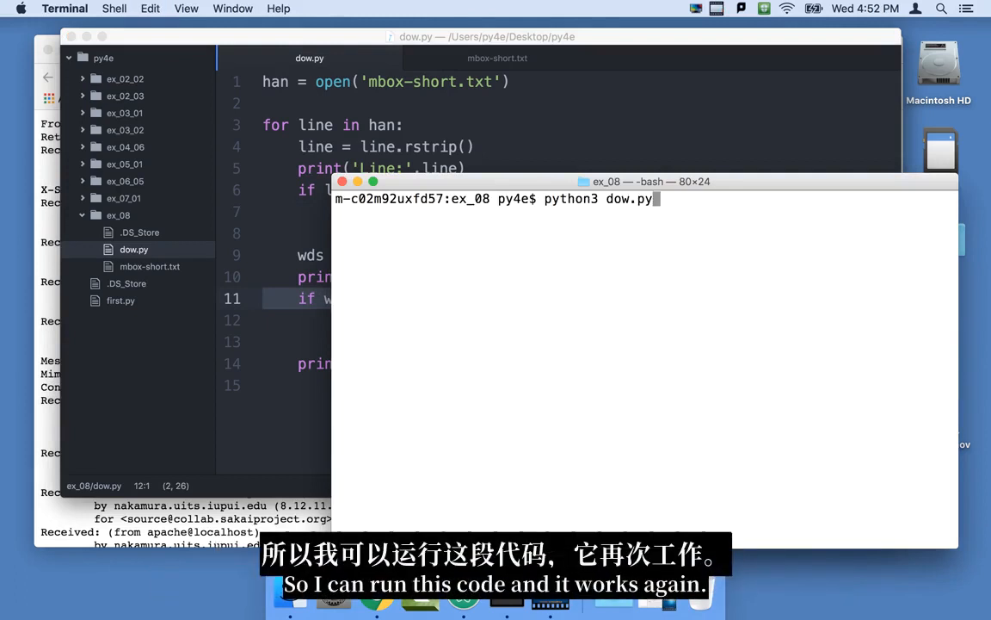
- Rerun dow.py, scroll through its long output and search it for 'From'
key("Return")
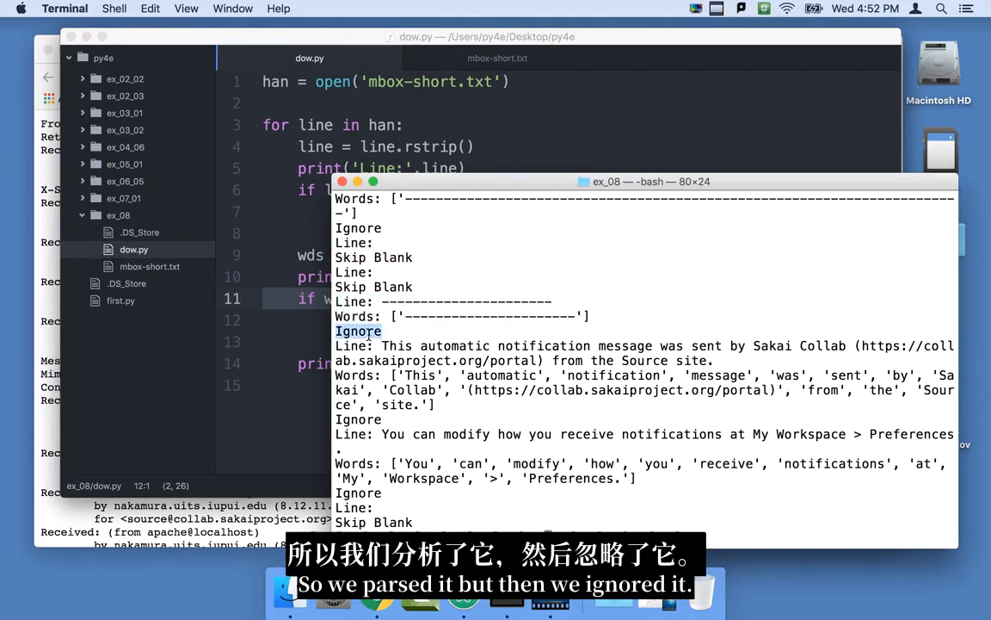
scroll("down", 3)
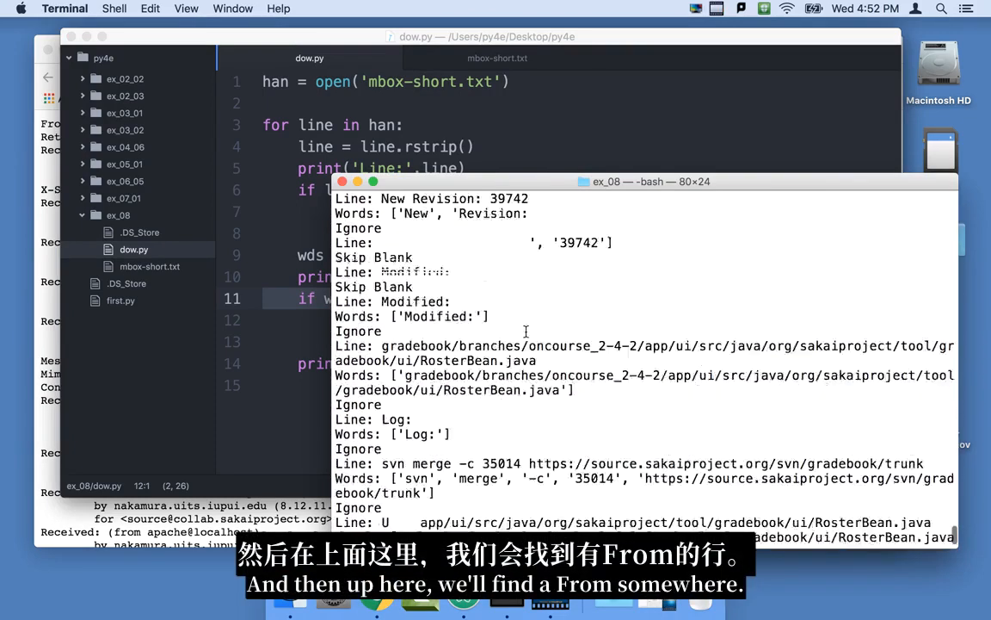
scroll("down", 3)
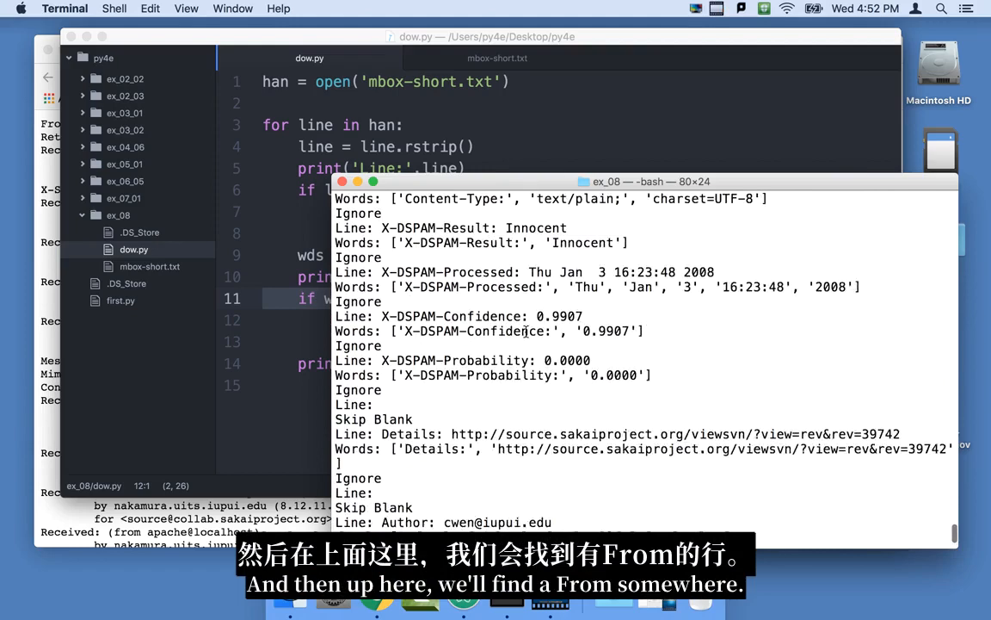
scroll("down", 3)
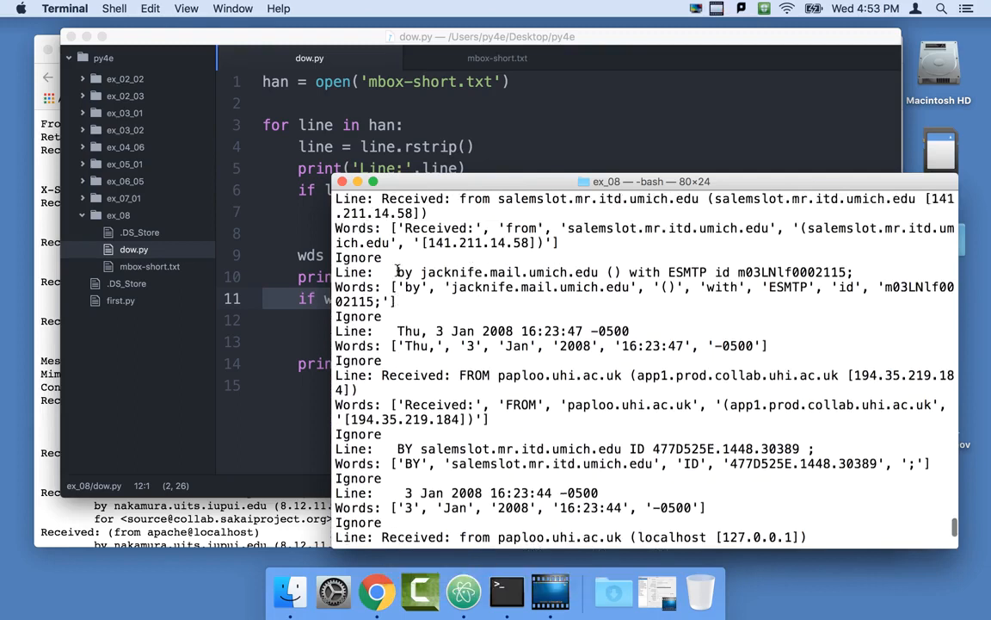
scroll("up", 3)
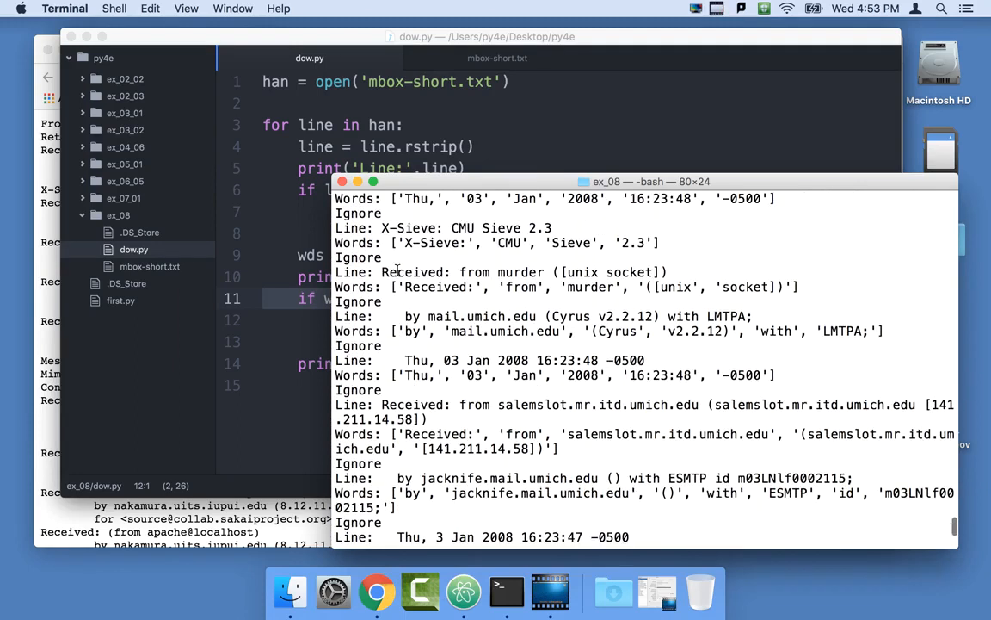
scroll("down", 3)
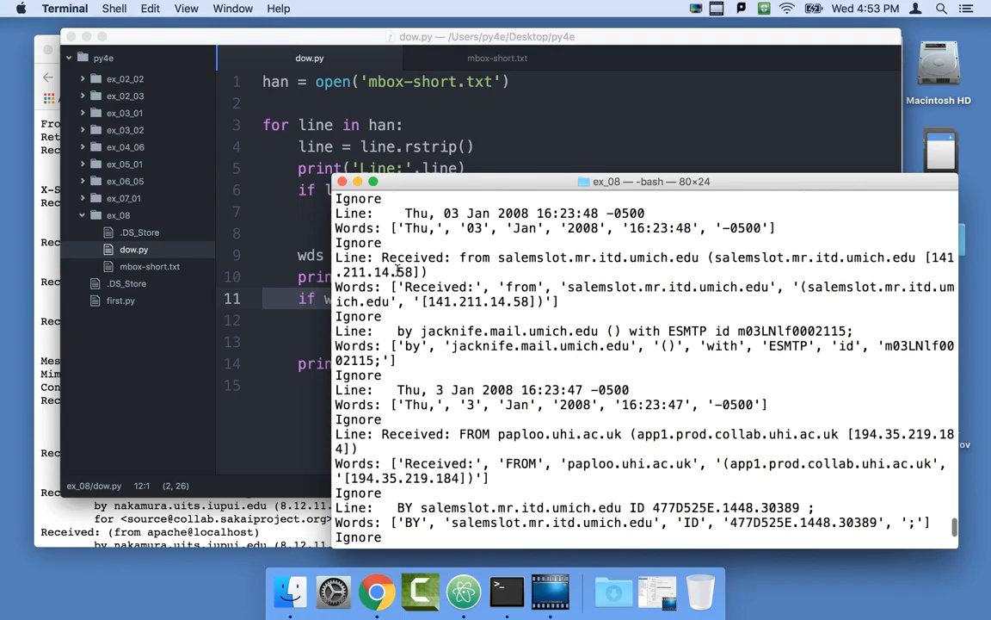
scroll("down", 3)
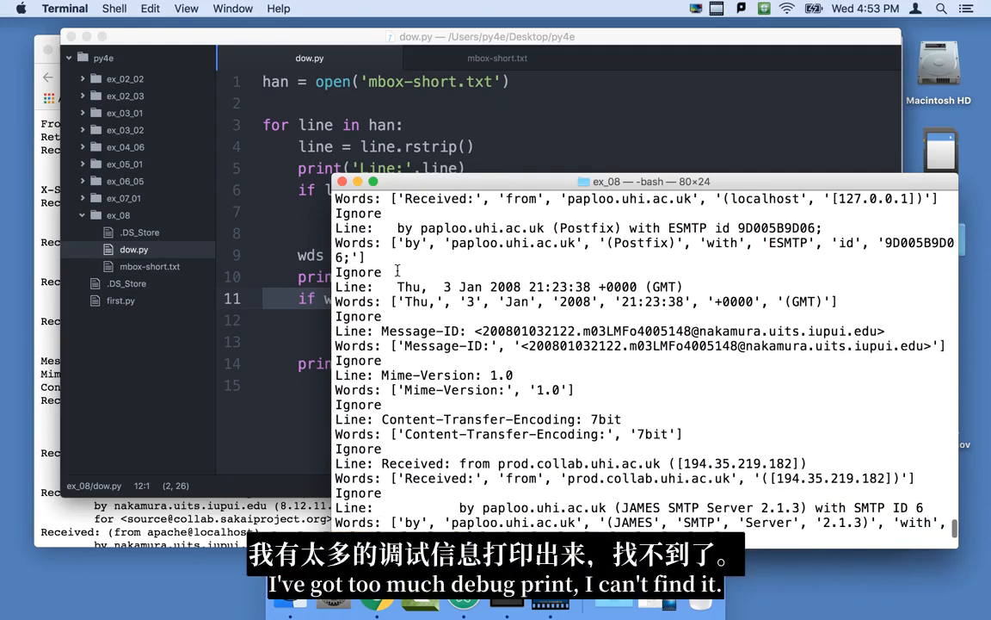
scroll("down", 3)
type("F")
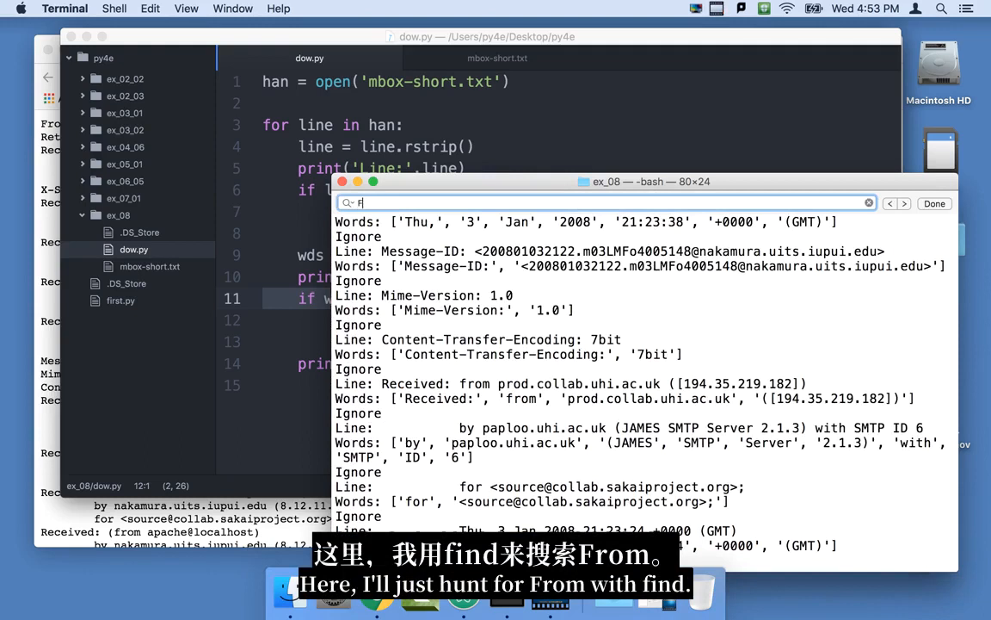
type("rom")
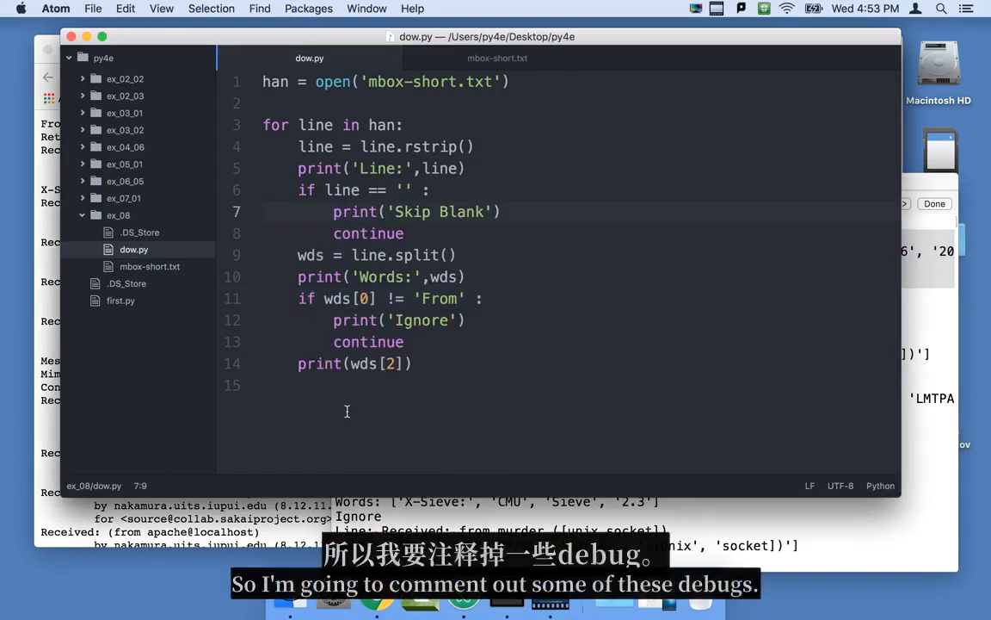
- Comment out the Ignore print and add '# guardian' with 'if len(wds) < 1 : continue'
type("#")
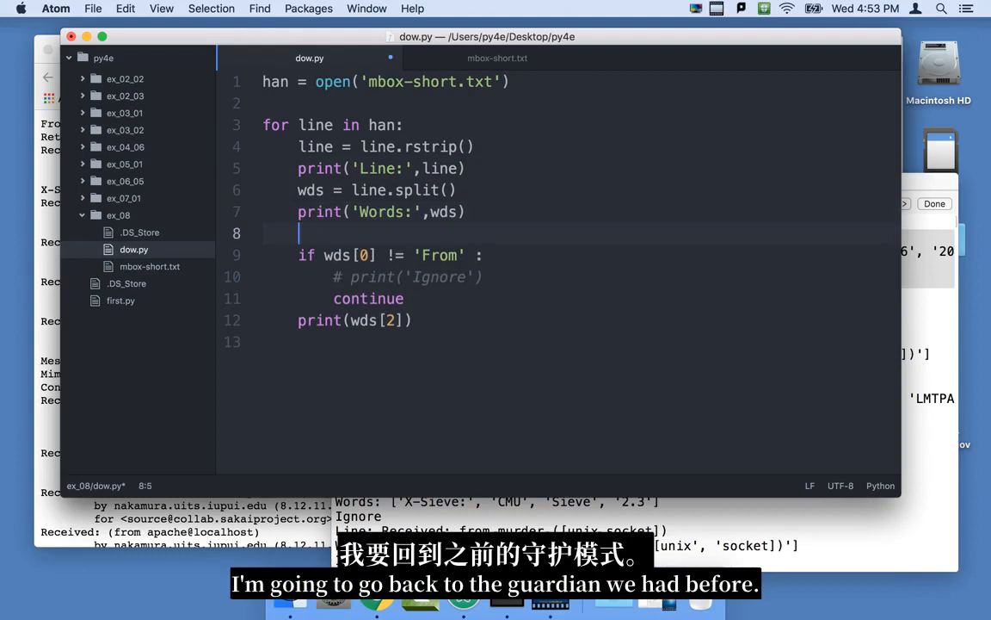
type("# gua")
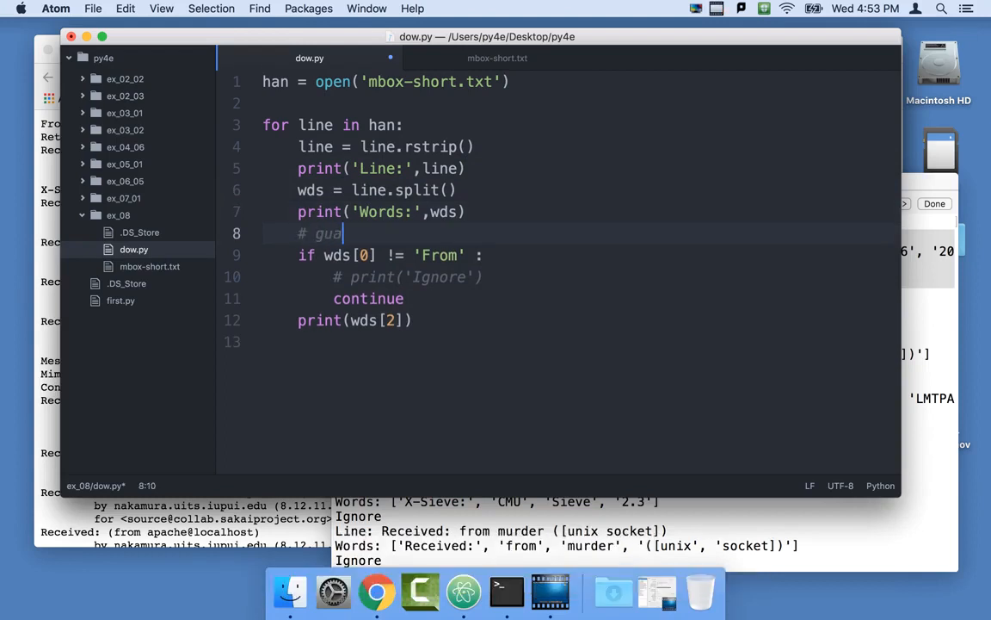
type("raidn")
type("if")
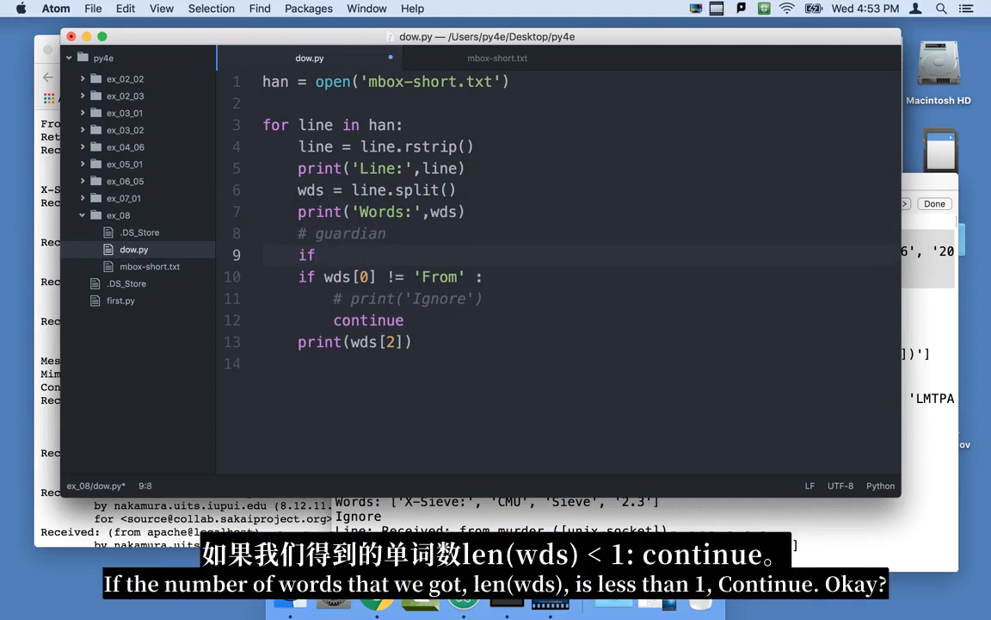
type("len(wds) < 1 :")
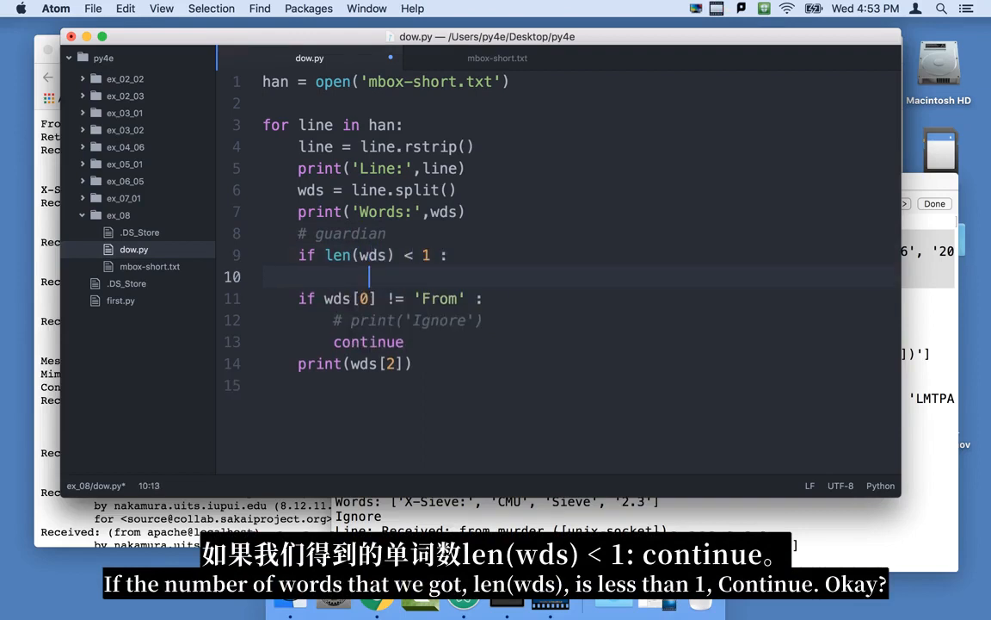
type("contin")
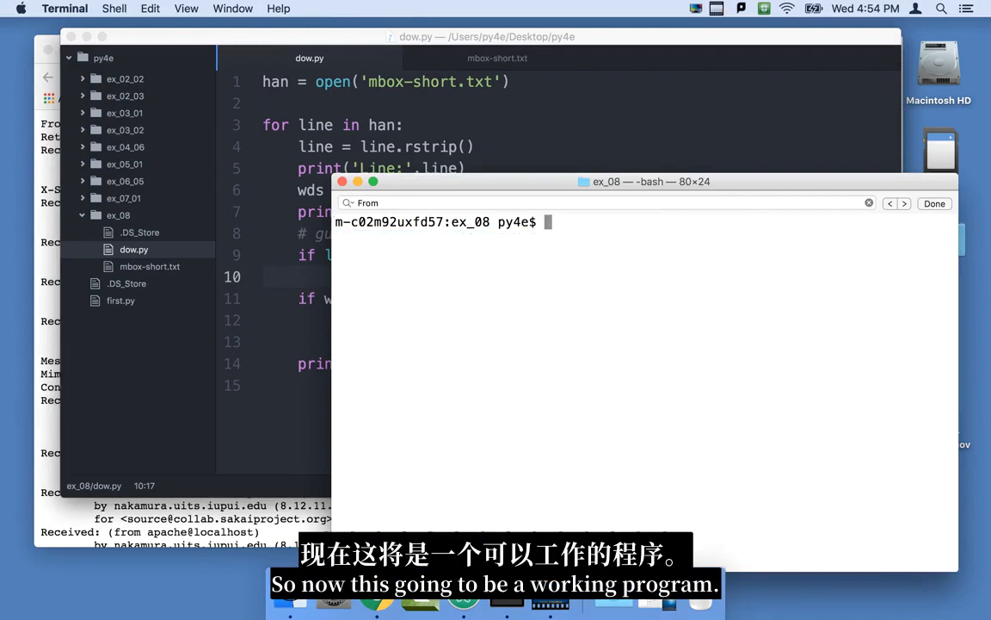
- Run python3 dow.py in Terminal to list the Thu entries
type("python3 dow.py")
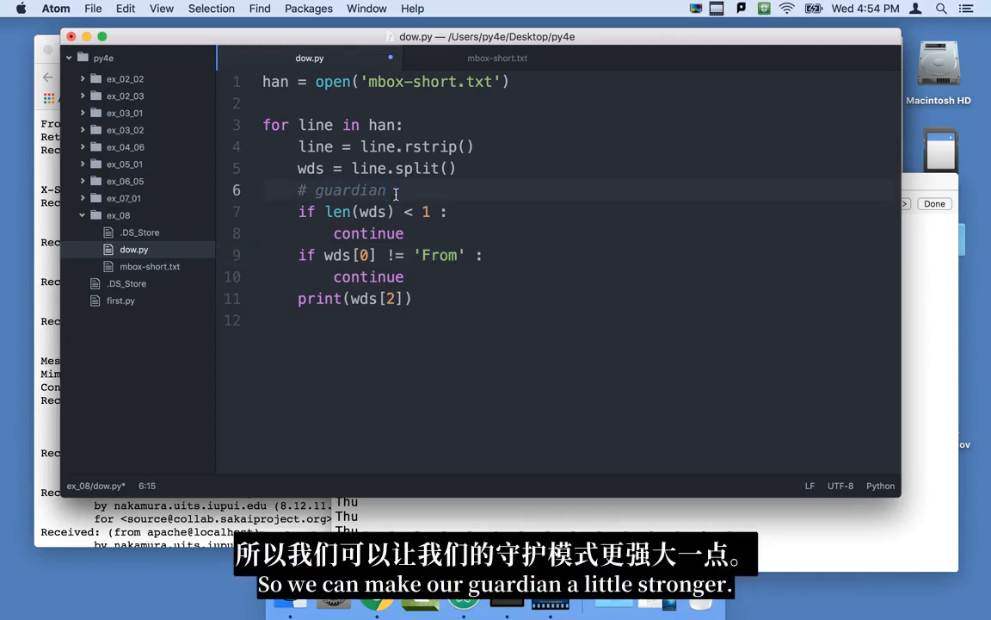
- Extend the comment to '# guardian a bit stronger' for the three-word limit
type("a bit strong")
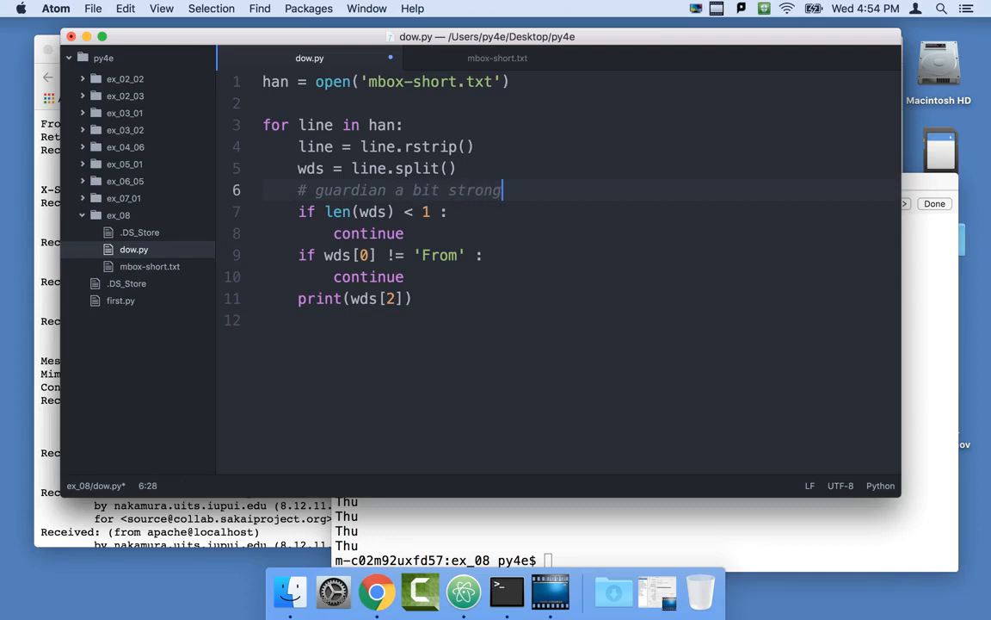
type("er")
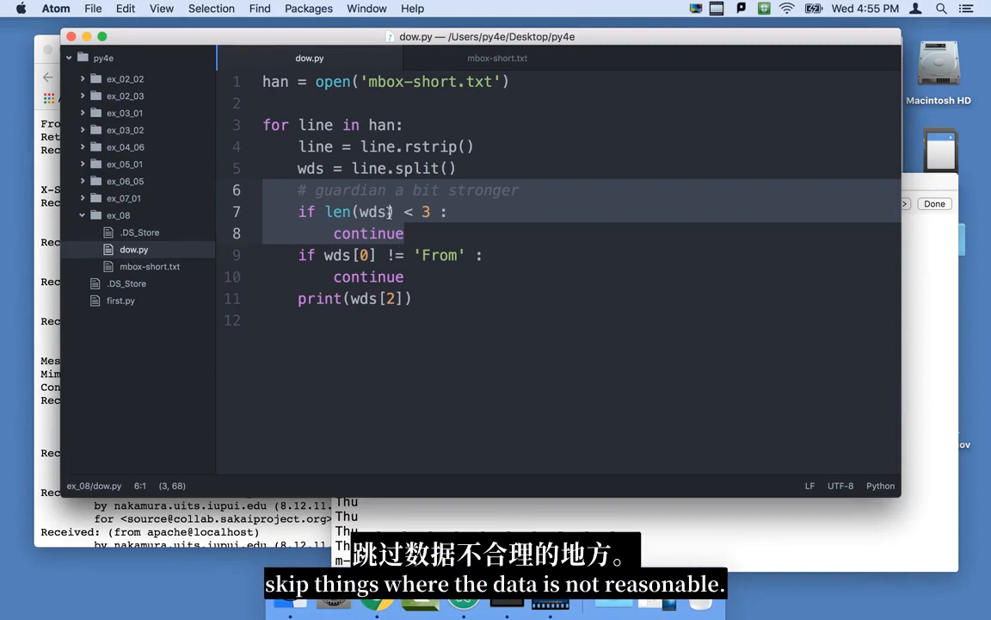
- Prefix the From check with 'len(wds) < 3 or' and reword the guardian comment
left_click(402, 233)
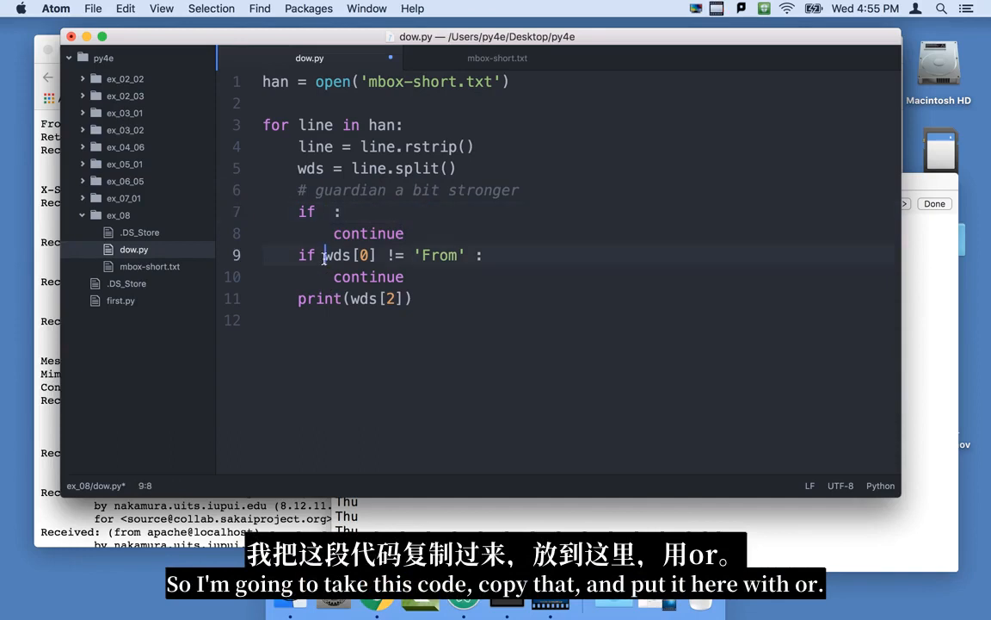
type("len(wds) < 3 or")
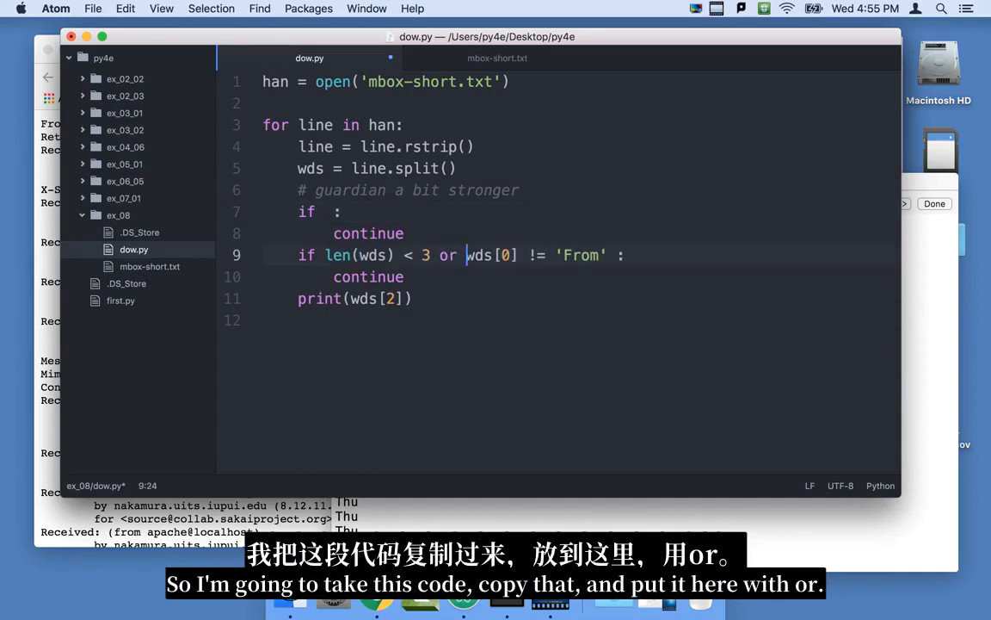
left_click(342, 212)
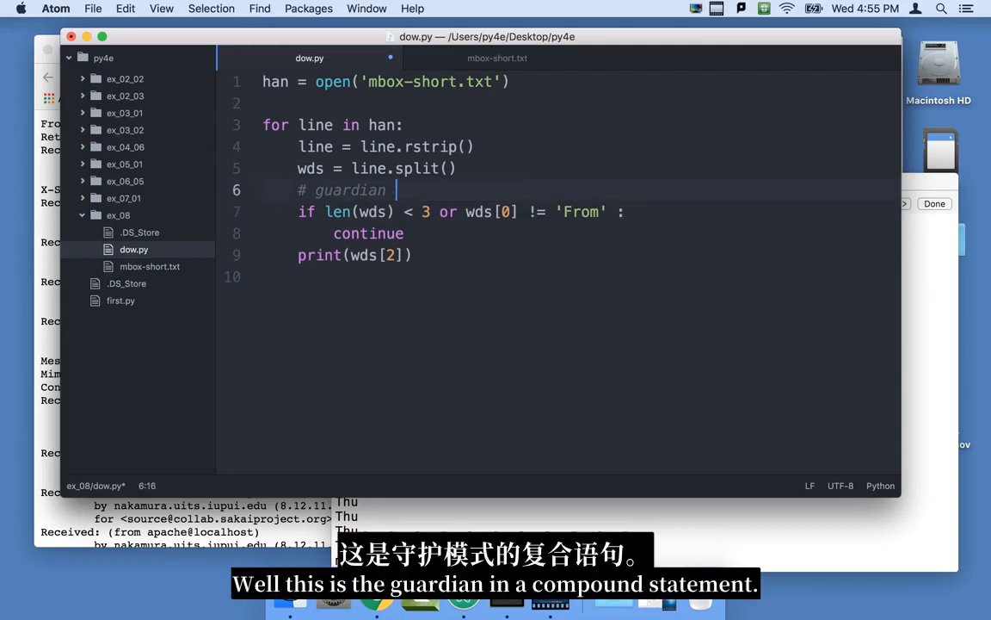
type("in a compound statem")
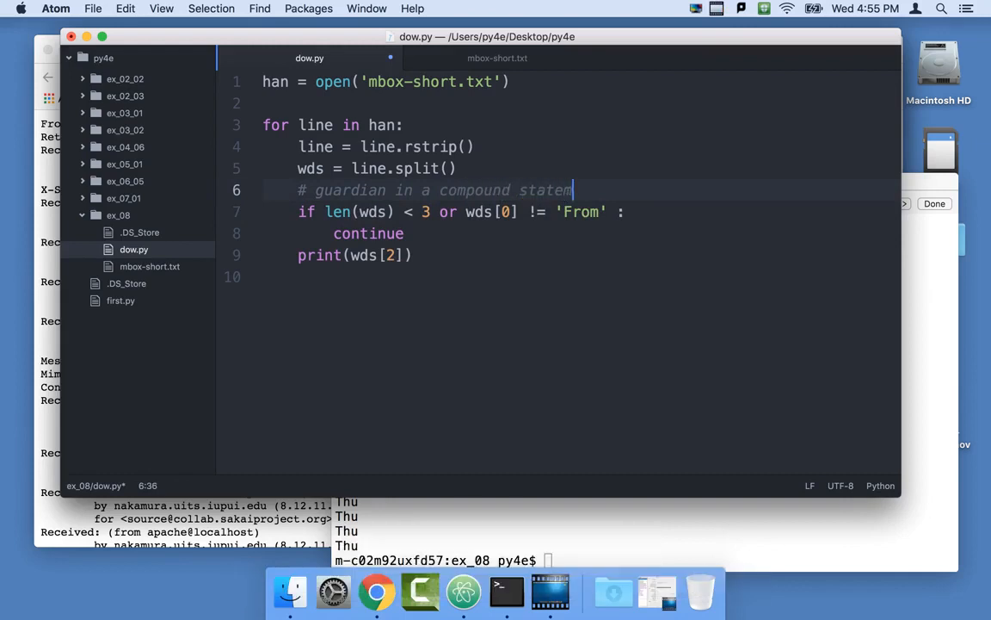
type("ent")
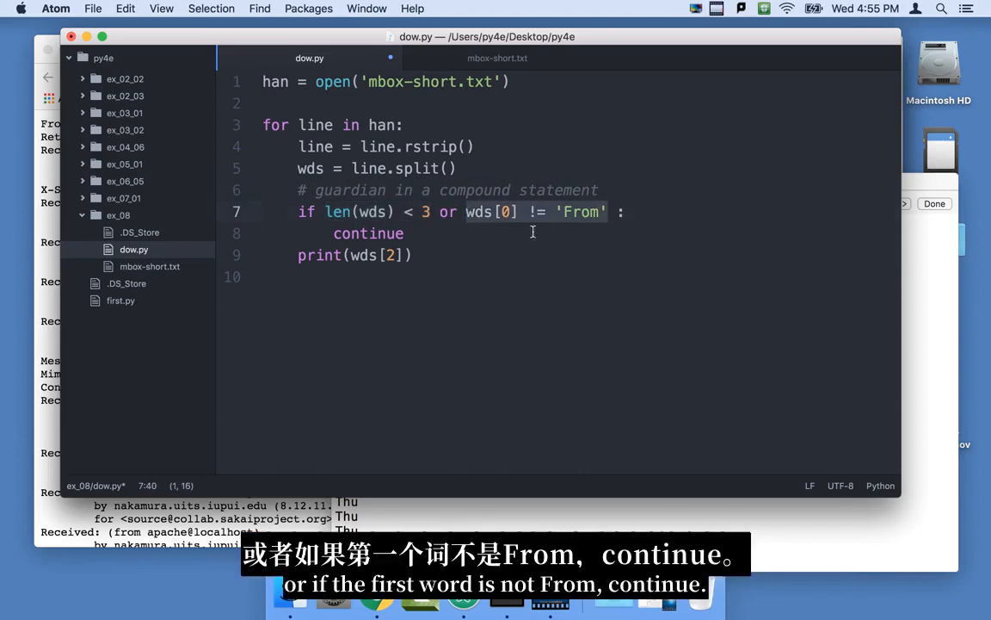
left_click(357, 212)
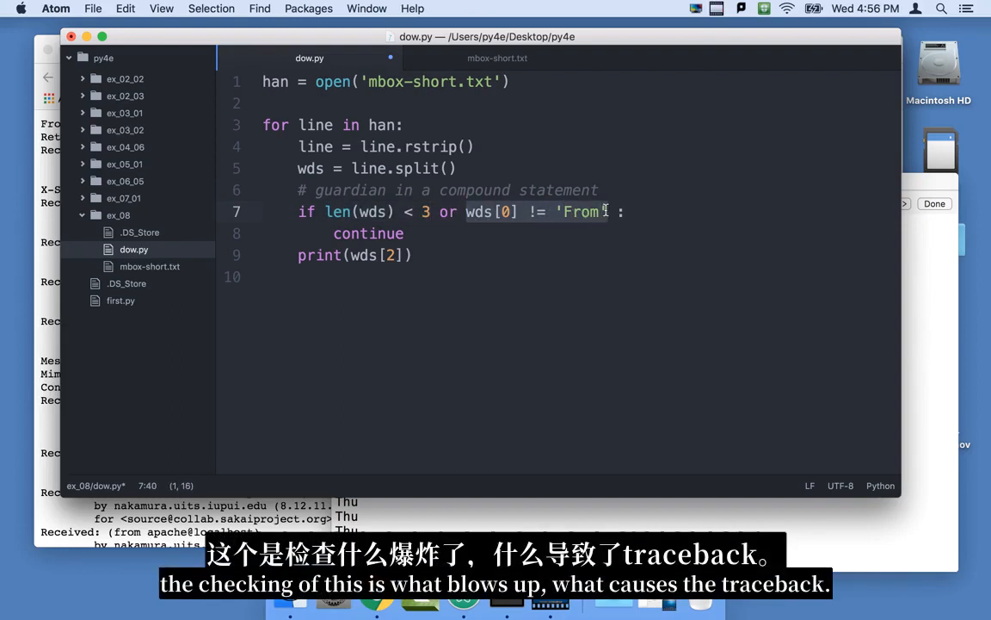
mouse_move(322, 245)
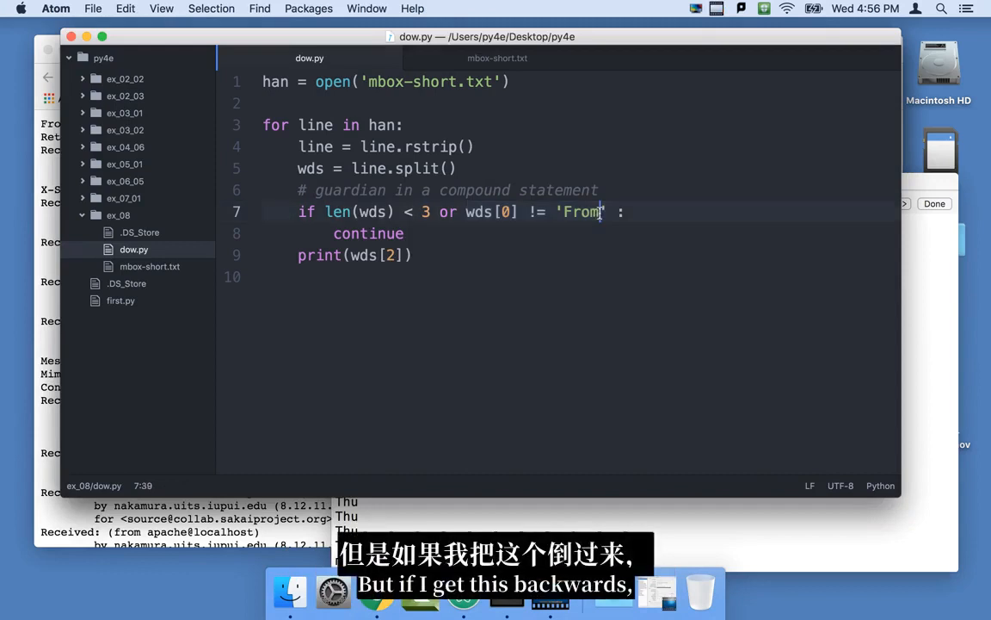
- Reorder the guardian to test wds[0] != 'From' before len(wds) < 3
key("backspace")
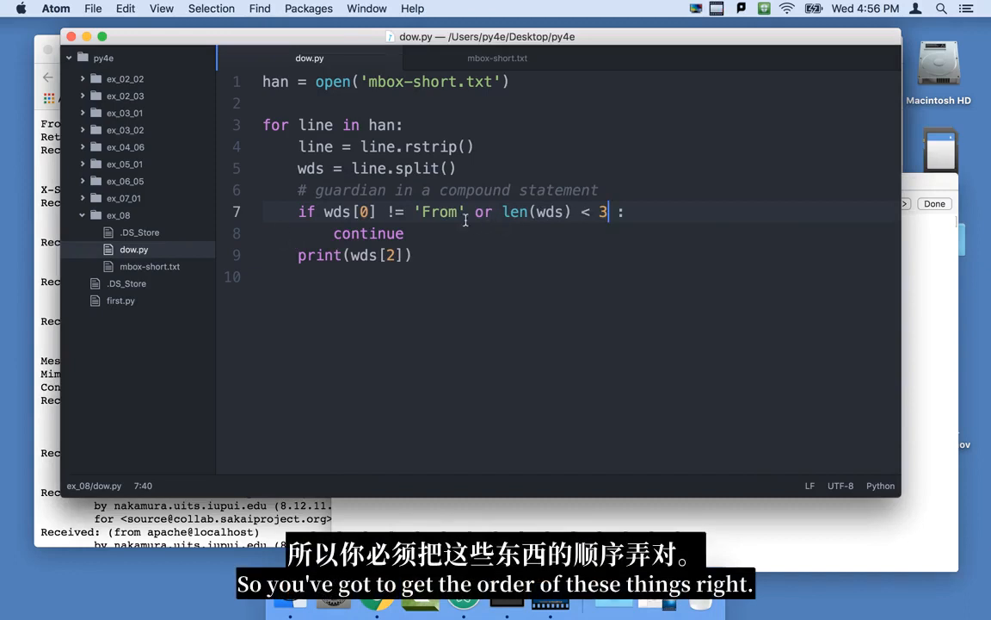
- Retype the guardian as len(wds) < 3 or wds[0] != 'From', removing the extra trailing 'or'
left_click(495, 212)
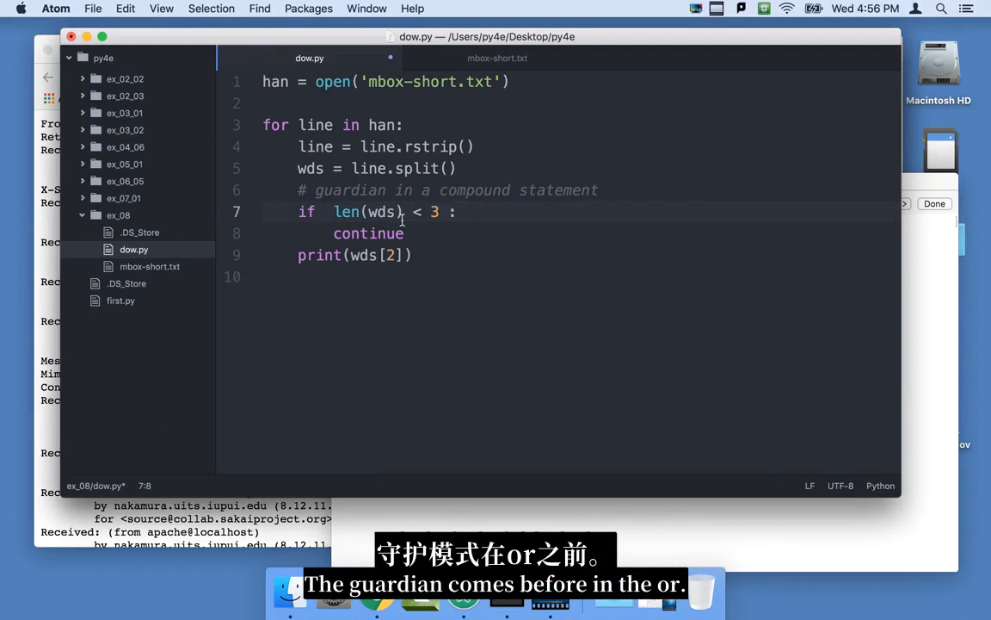
type("or wds[0] != 'From' or")
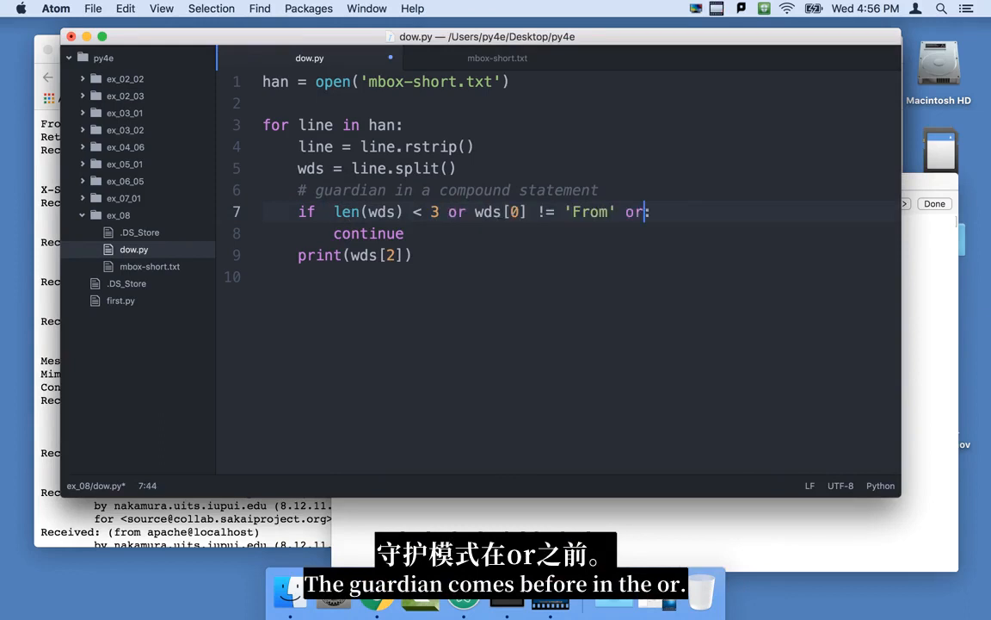
key("backspace")
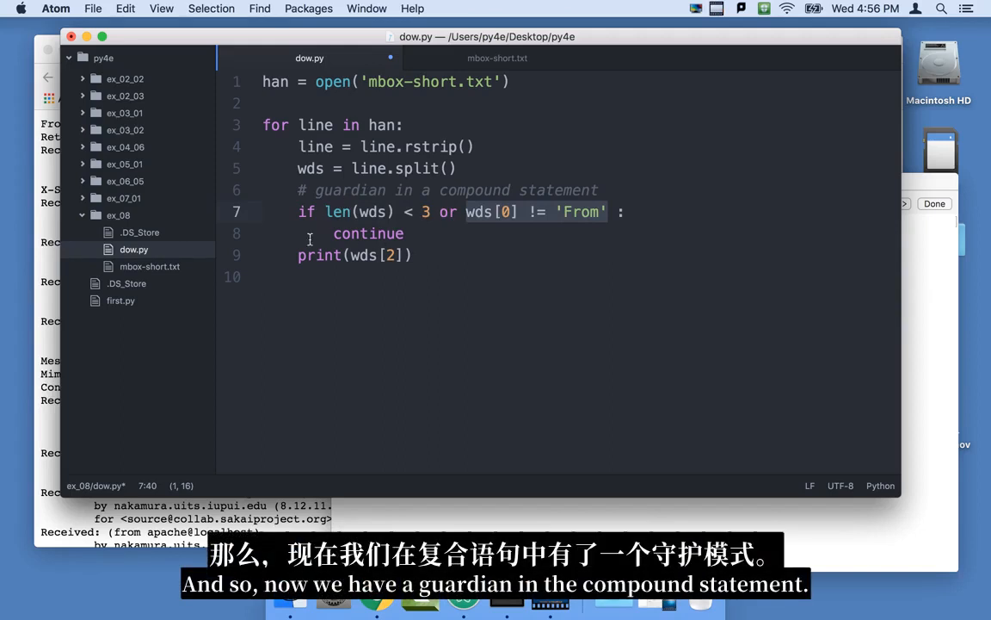
mouse_move(386, 221)
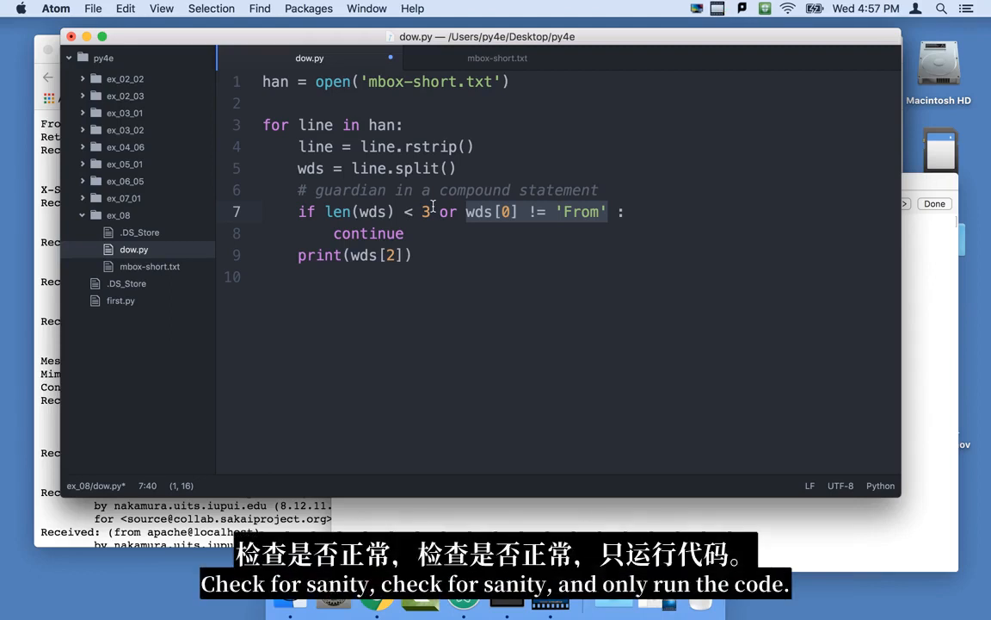
left_click(395, 255)
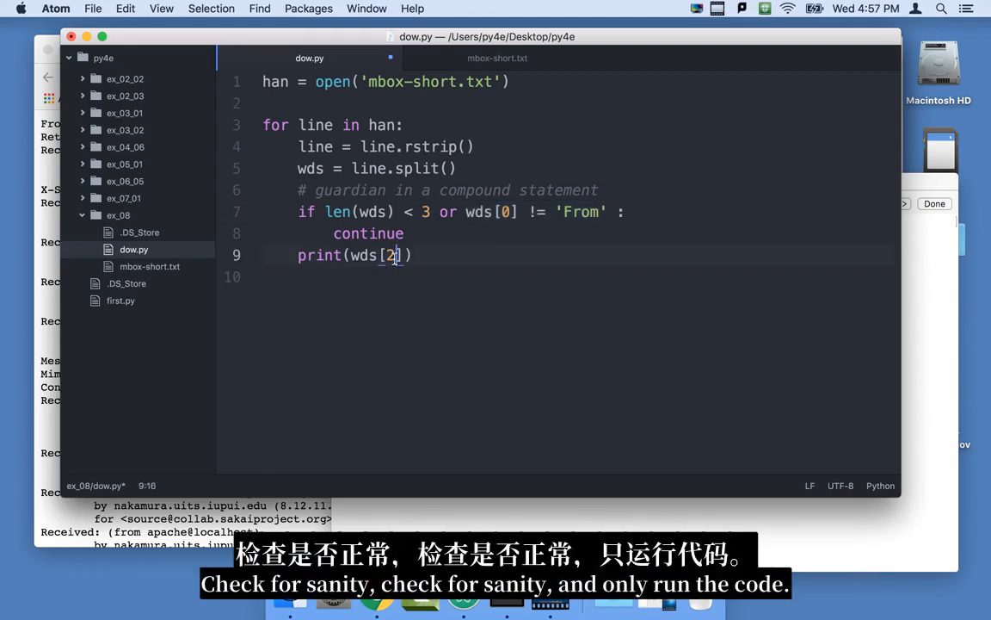